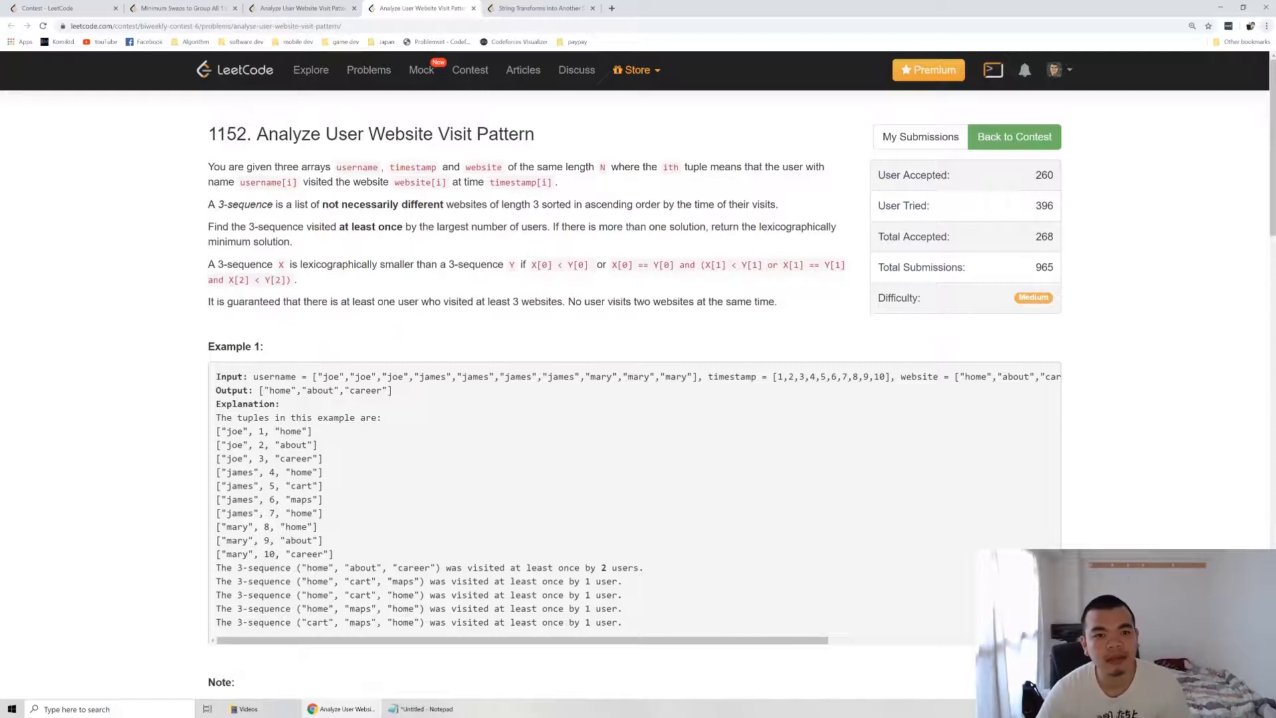
pyautogui.moveTo(478, 180)
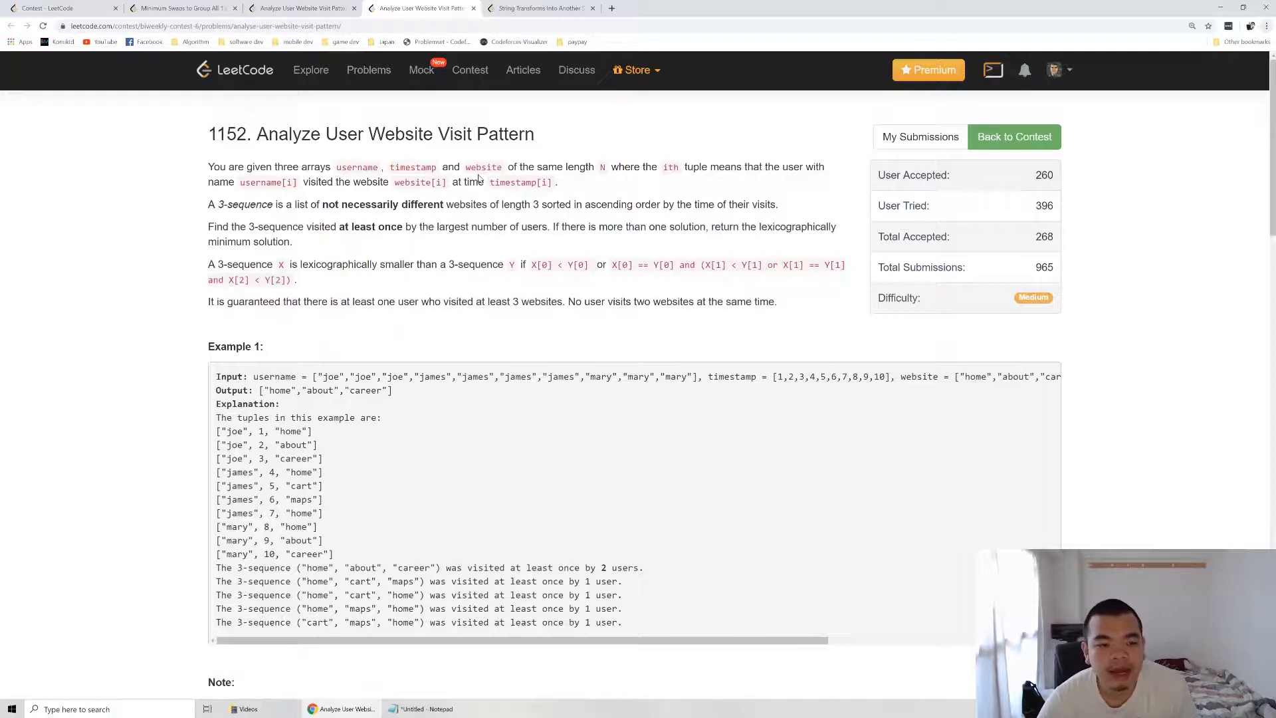
pyautogui.moveTo(346, 125)
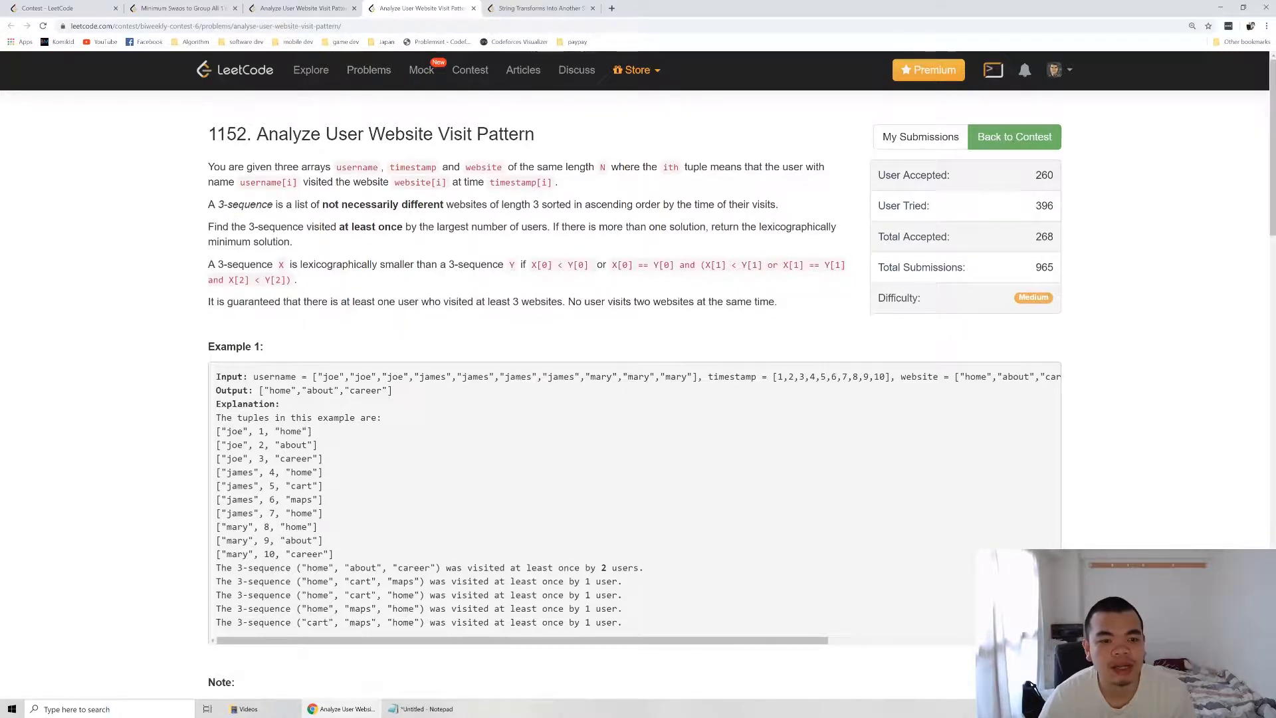
pyautogui.moveTo(395, 245)
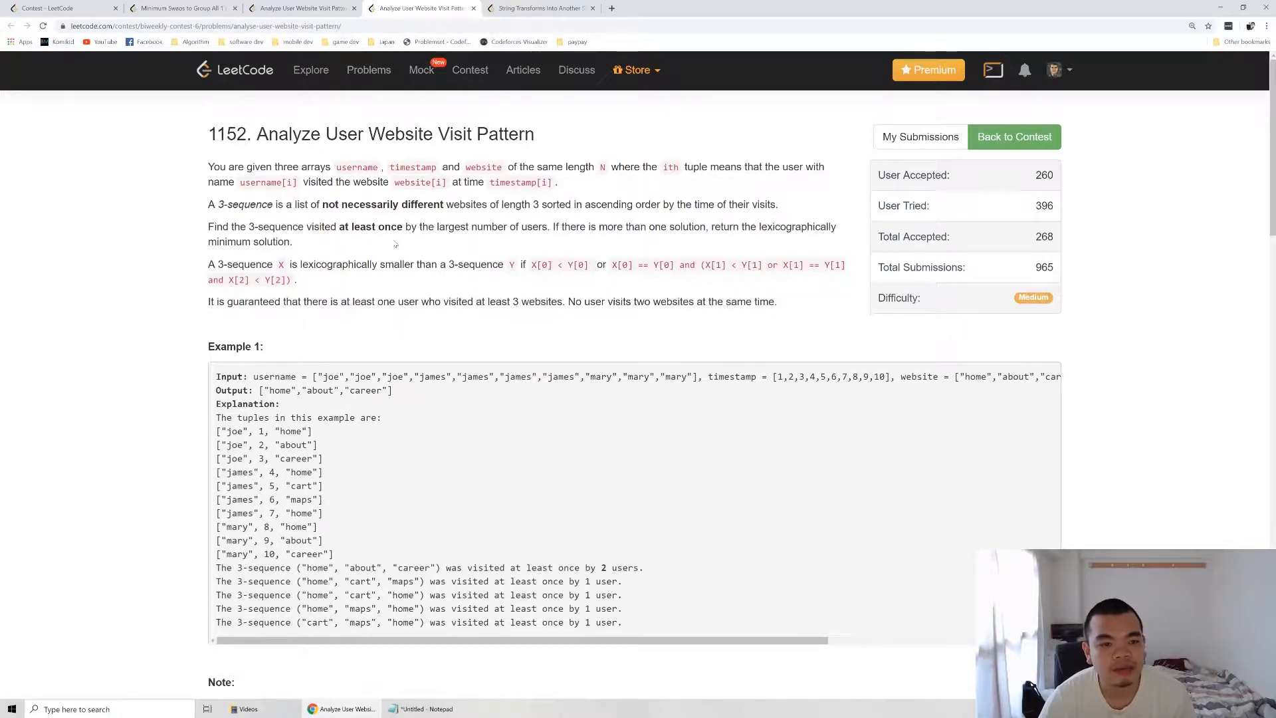
pyautogui.moveTo(382, 501)
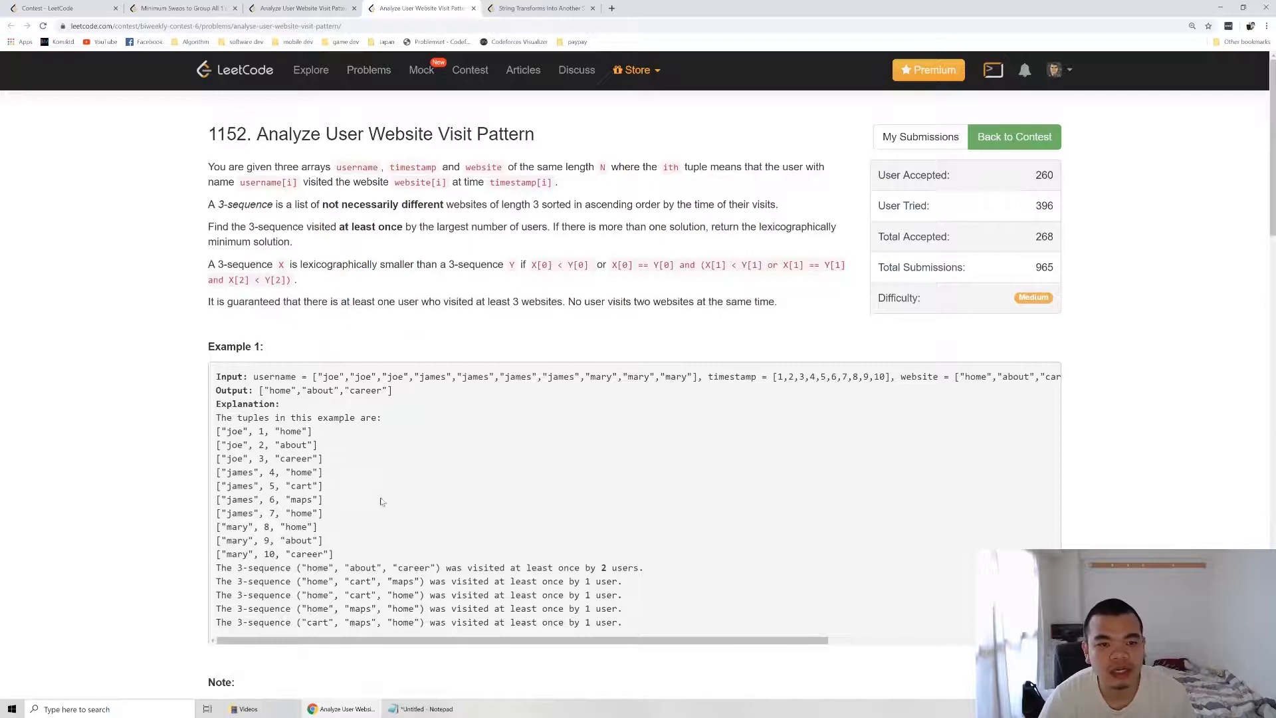
pyautogui.moveTo(473, 482)
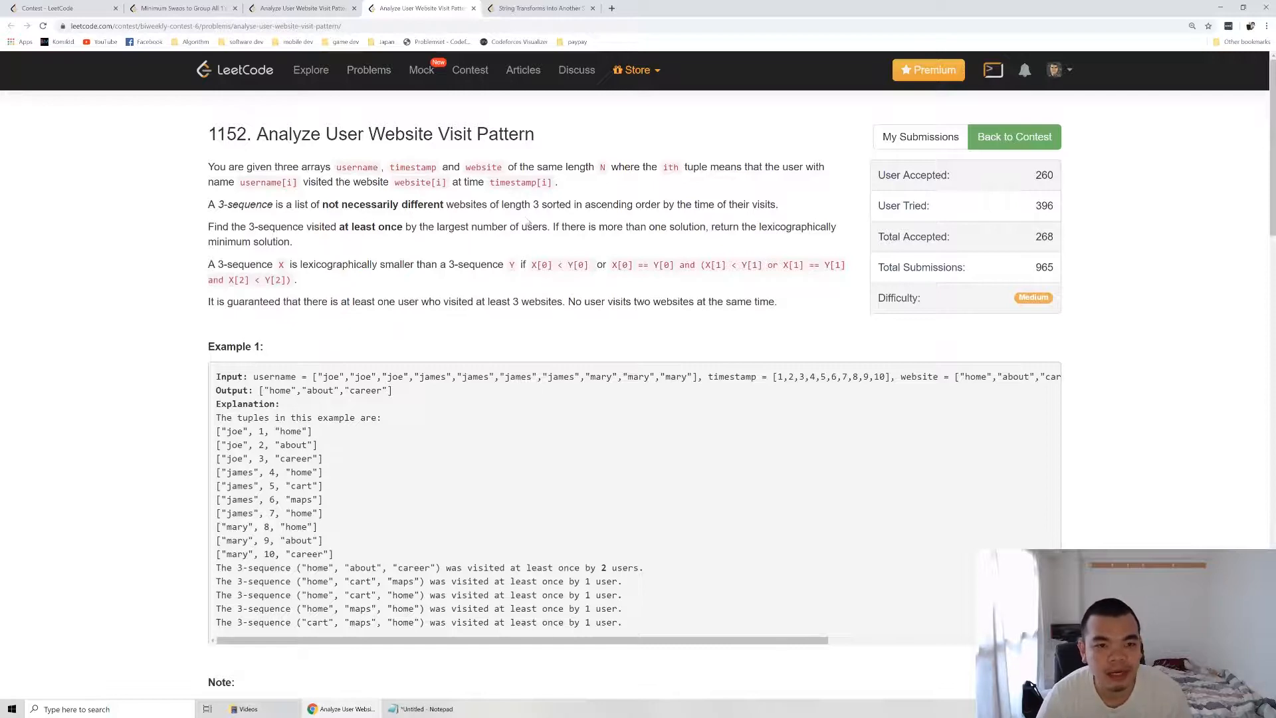
pyautogui.moveTo(522, 247)
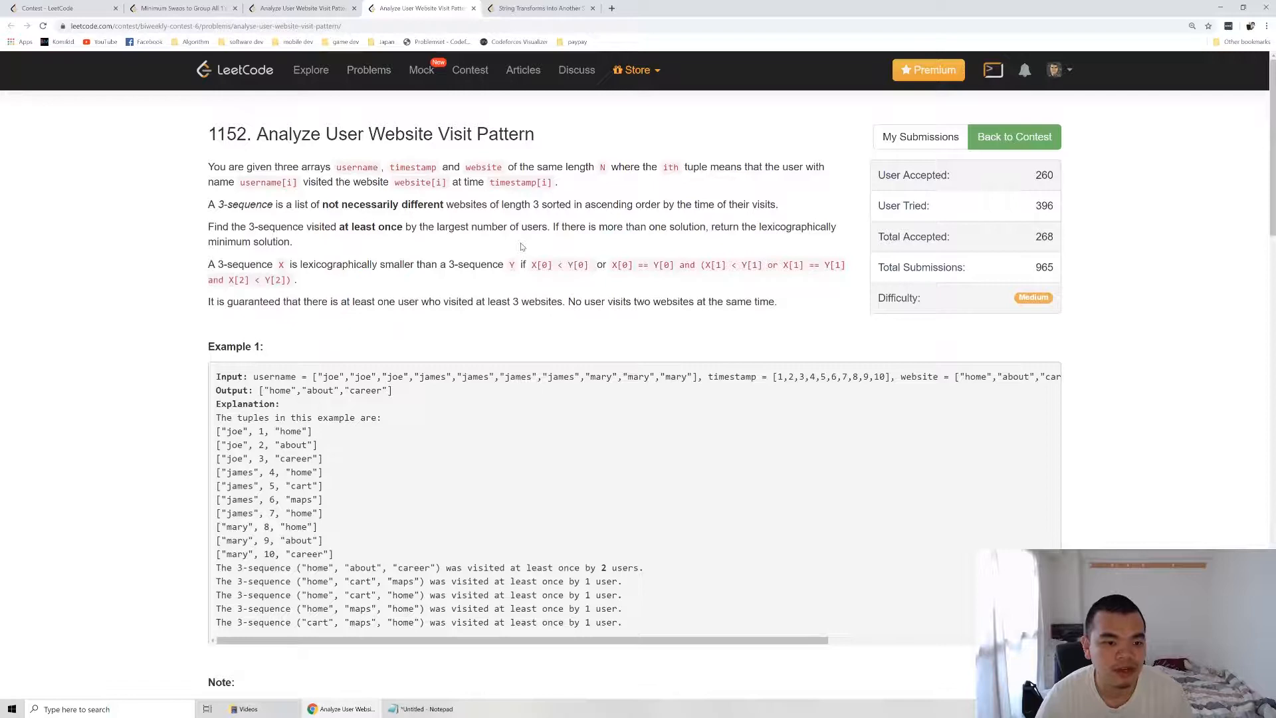
pyautogui.moveTo(398, 355)
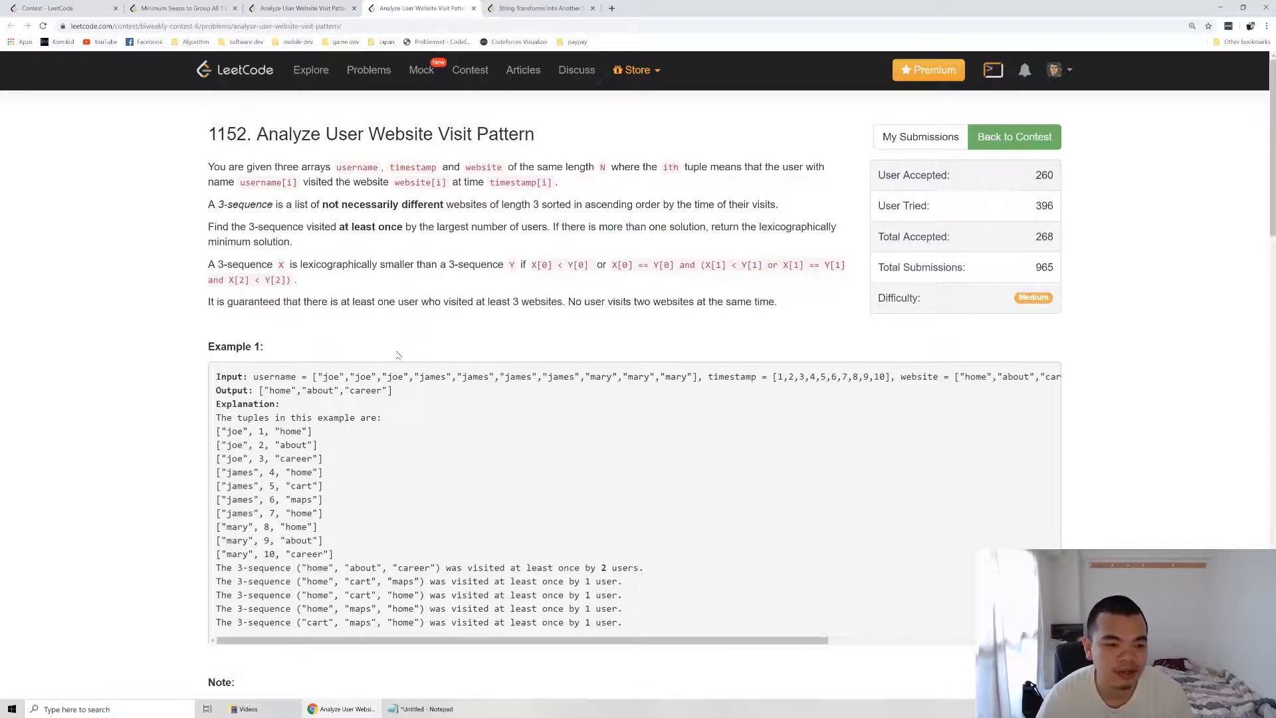
pyautogui.moveTo(331, 495)
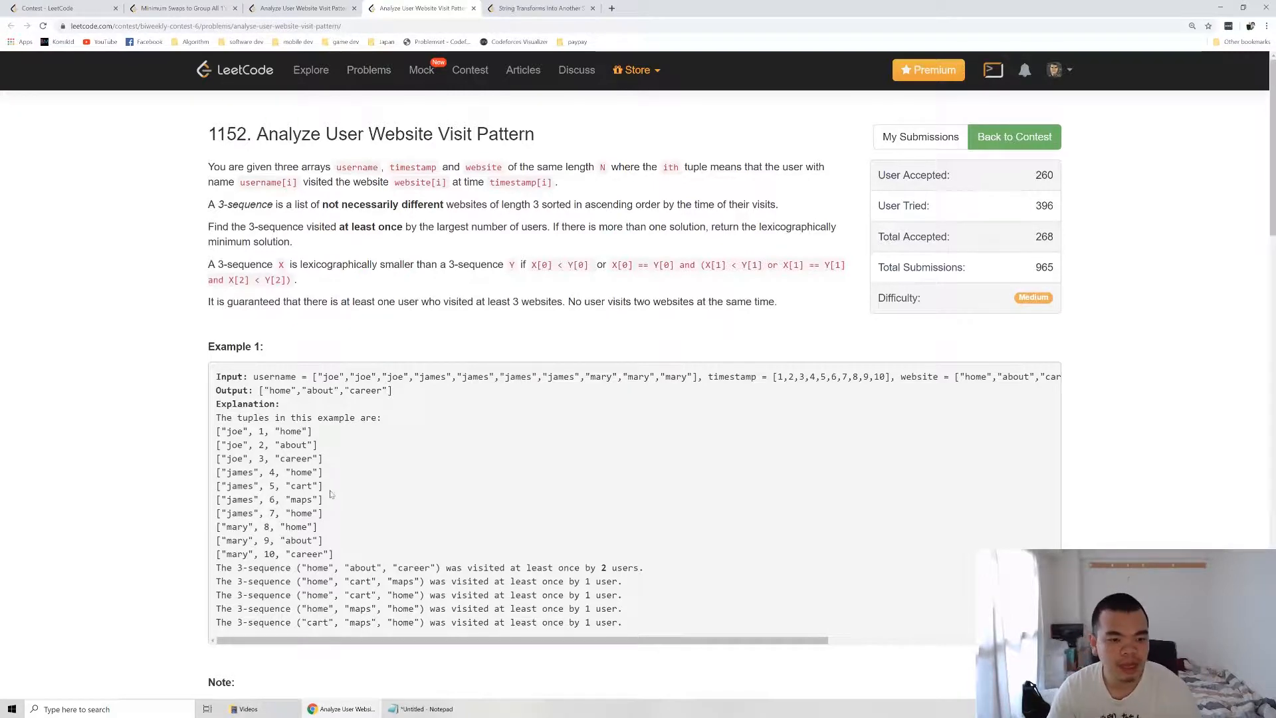
pyautogui.moveTo(399, 507)
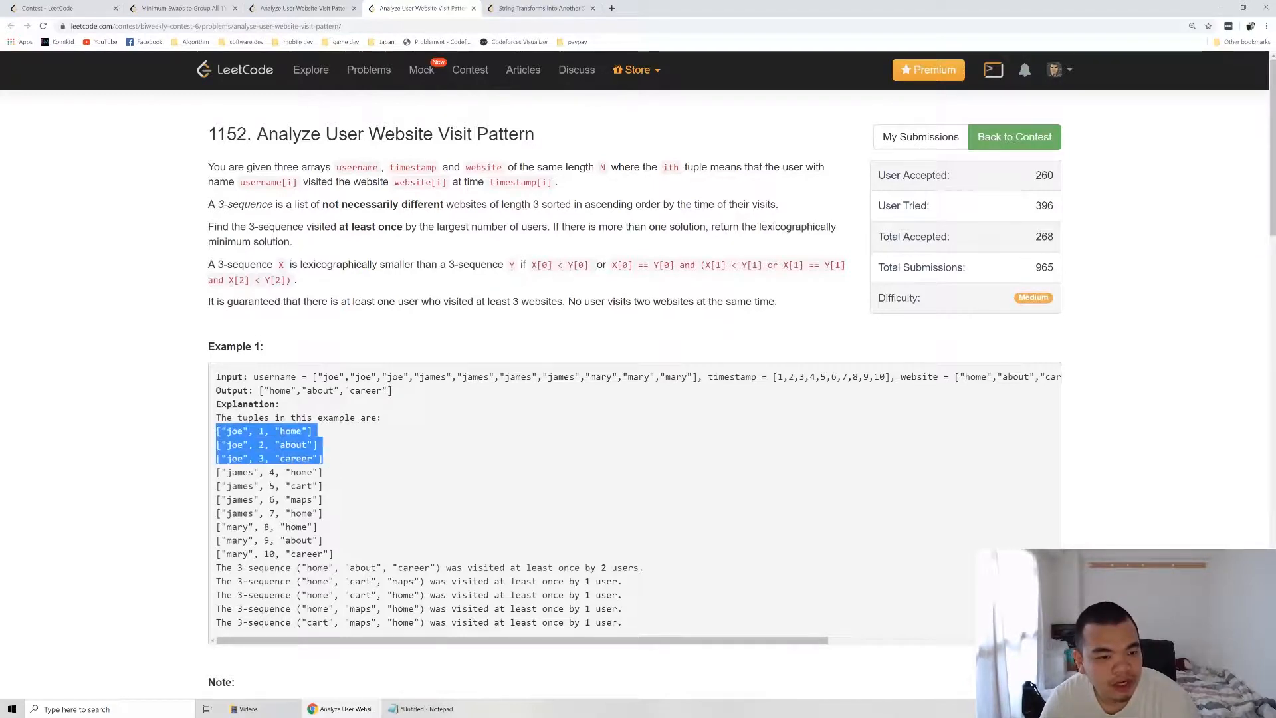
# Step: Highlight the home and maps website entries in joe's and james's visits in Example 1
pyautogui.doubleClick(291, 430)
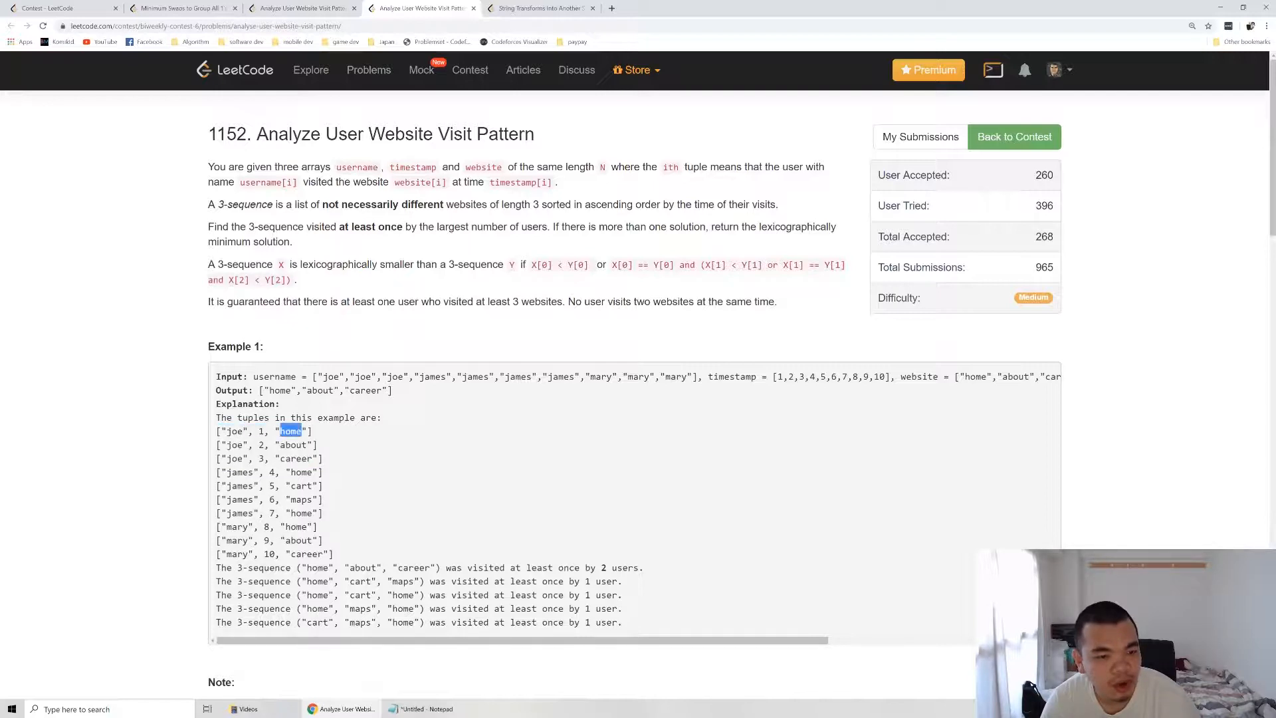
pyautogui.doubleClick(297, 459)
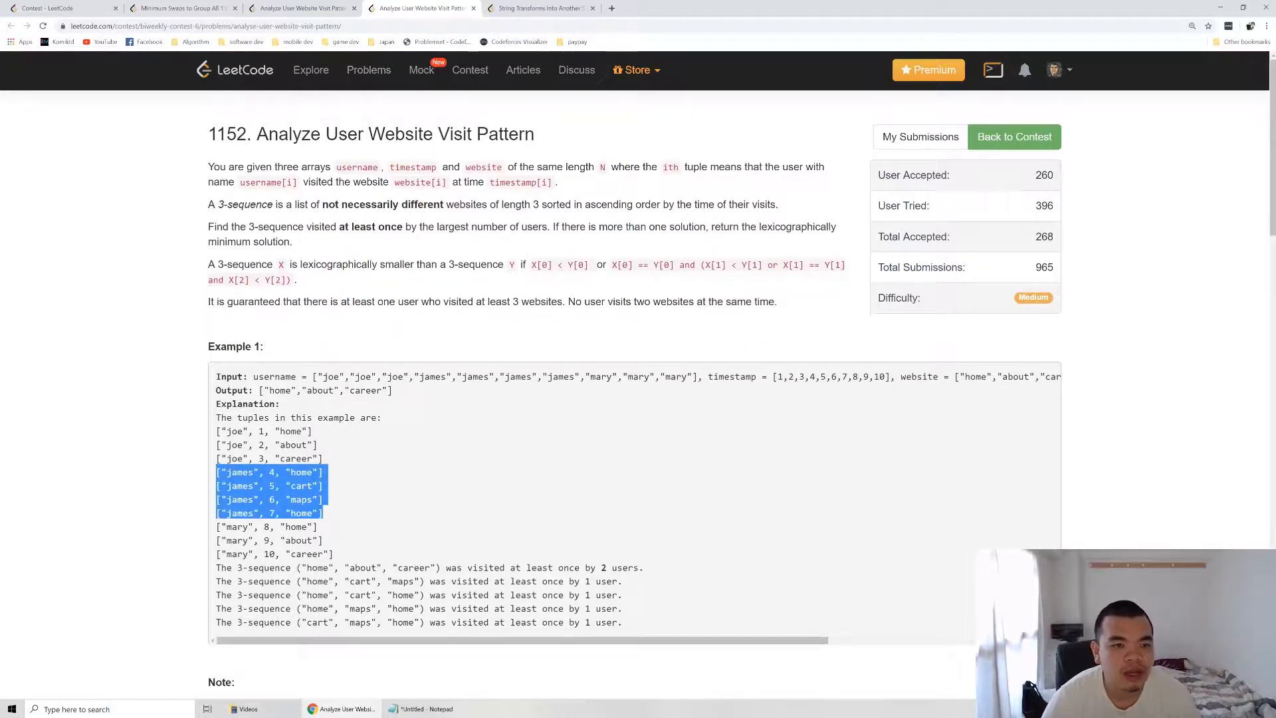
pyautogui.doubleClick(300, 486)
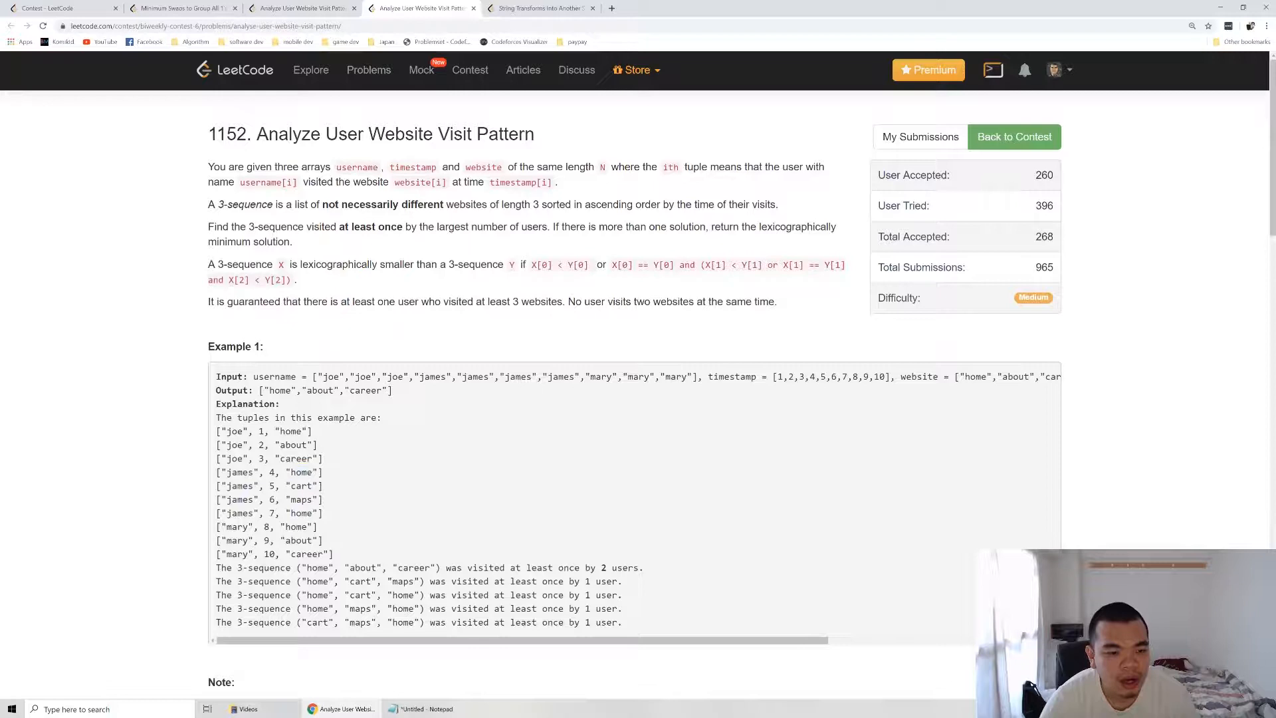
pyautogui.doubleClick(300, 513)
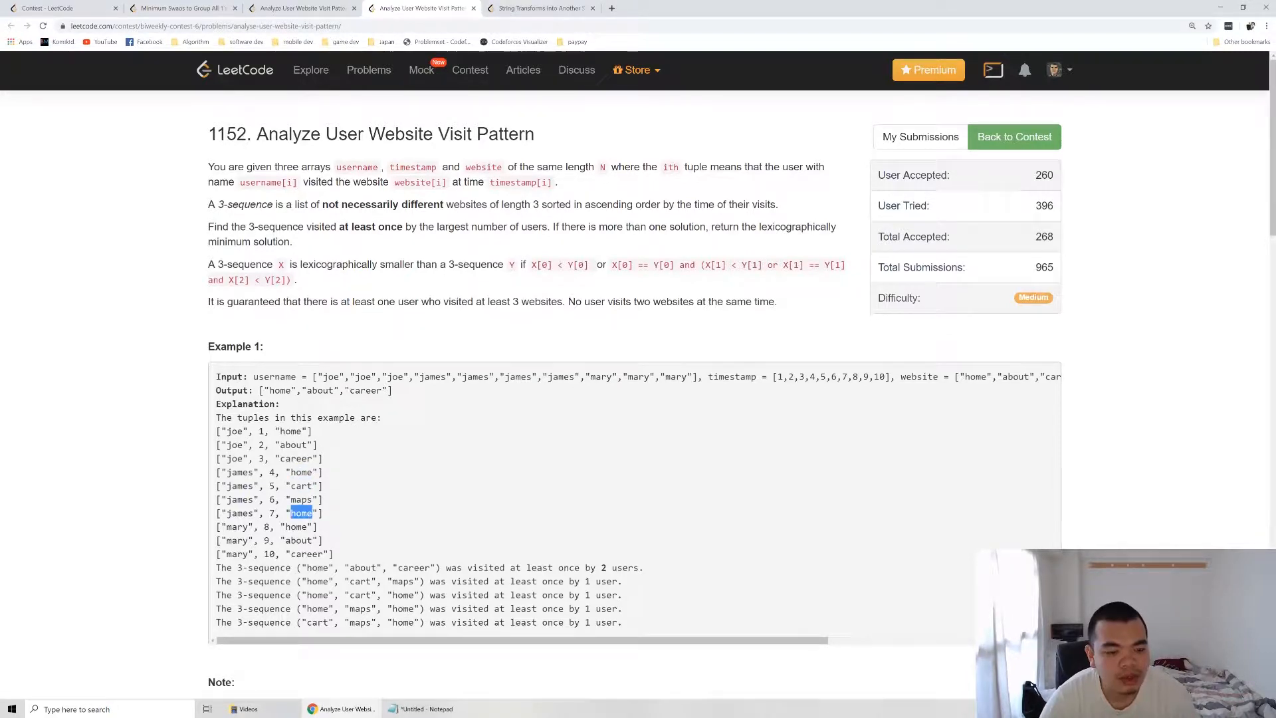
pyautogui.doubleClick(301, 498)
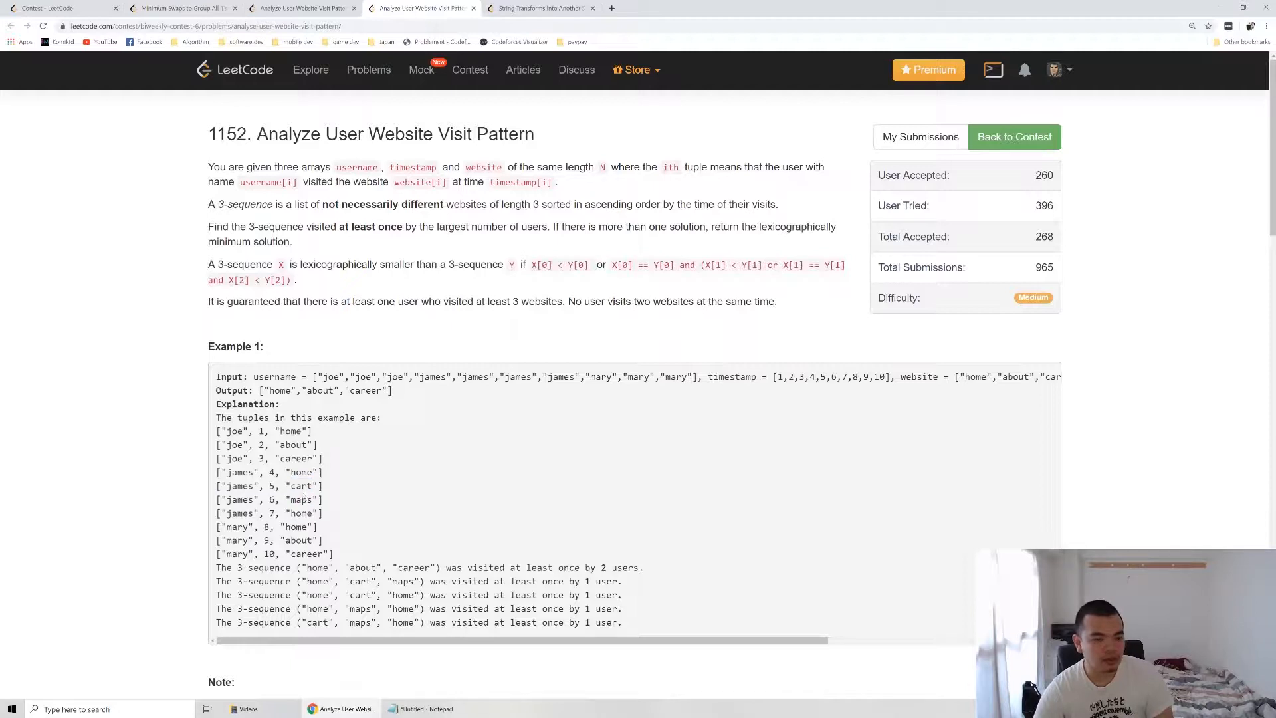
pyautogui.doubleClick(300, 498)
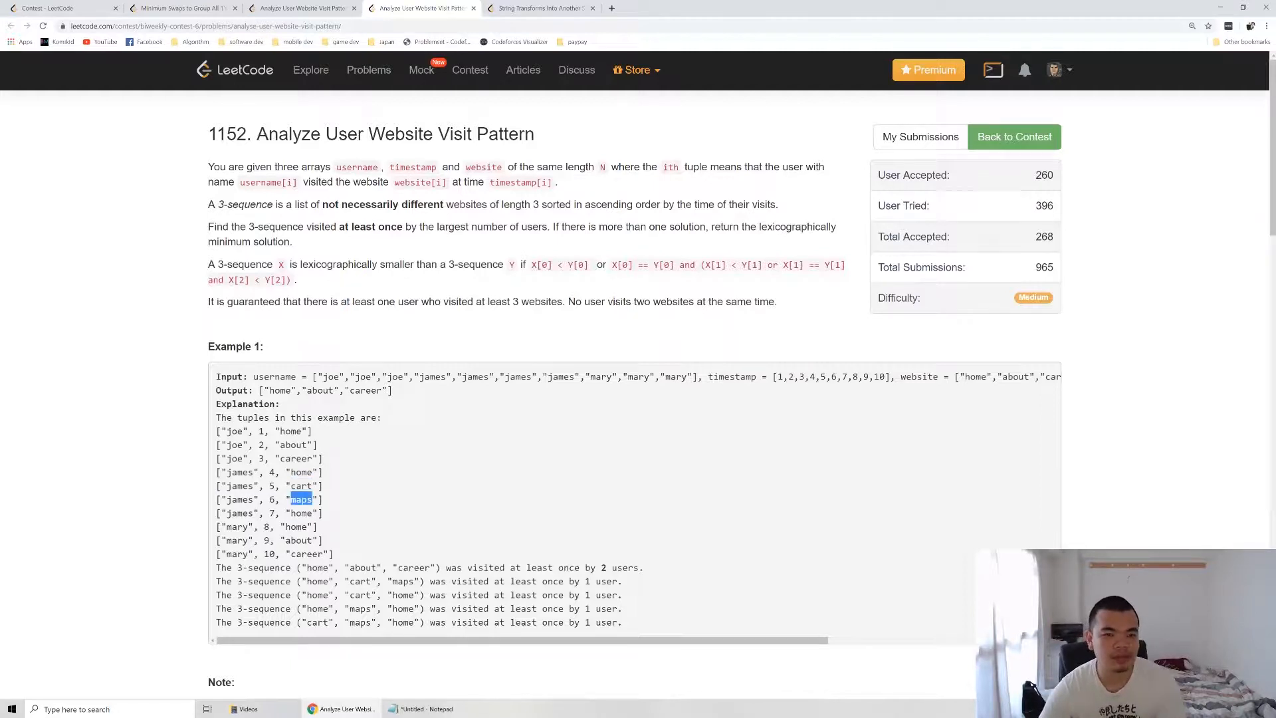
pyautogui.moveTo(386, 664)
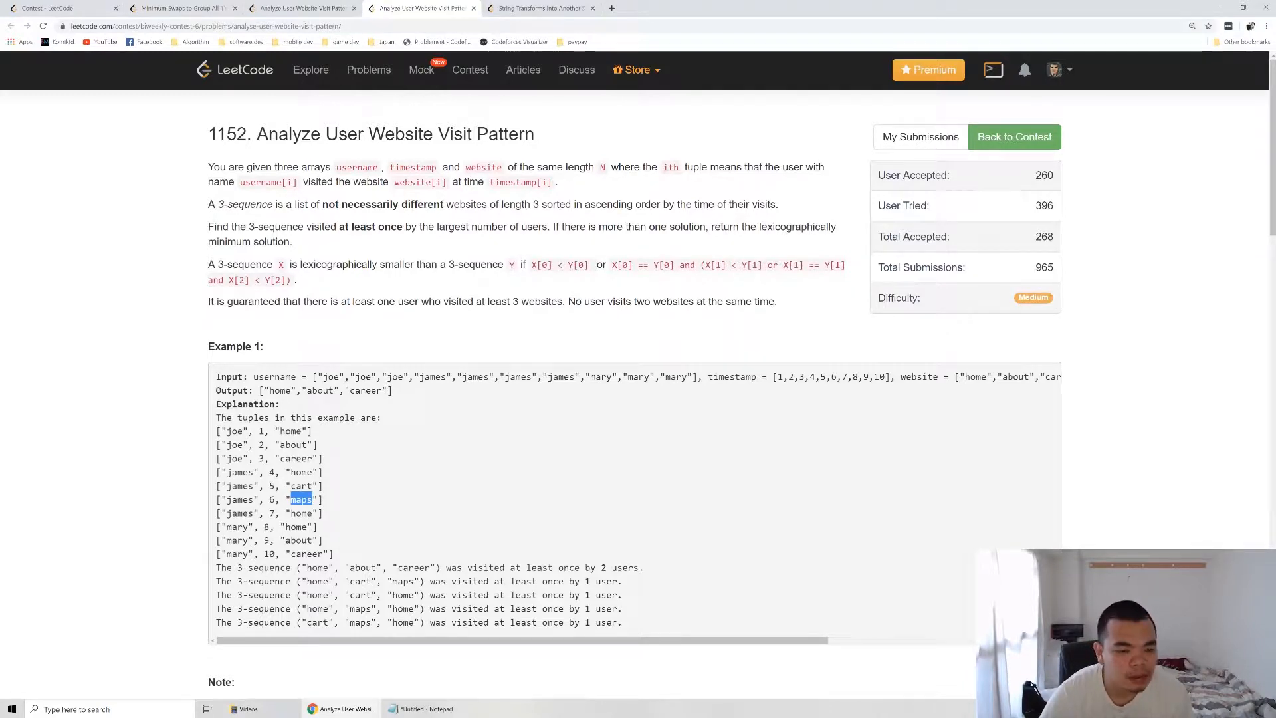
# Step: Trace james's home, cart, maps visits at times 4, 5 and 6 as his 3-sequence
pyautogui.doubleClick(292, 444)
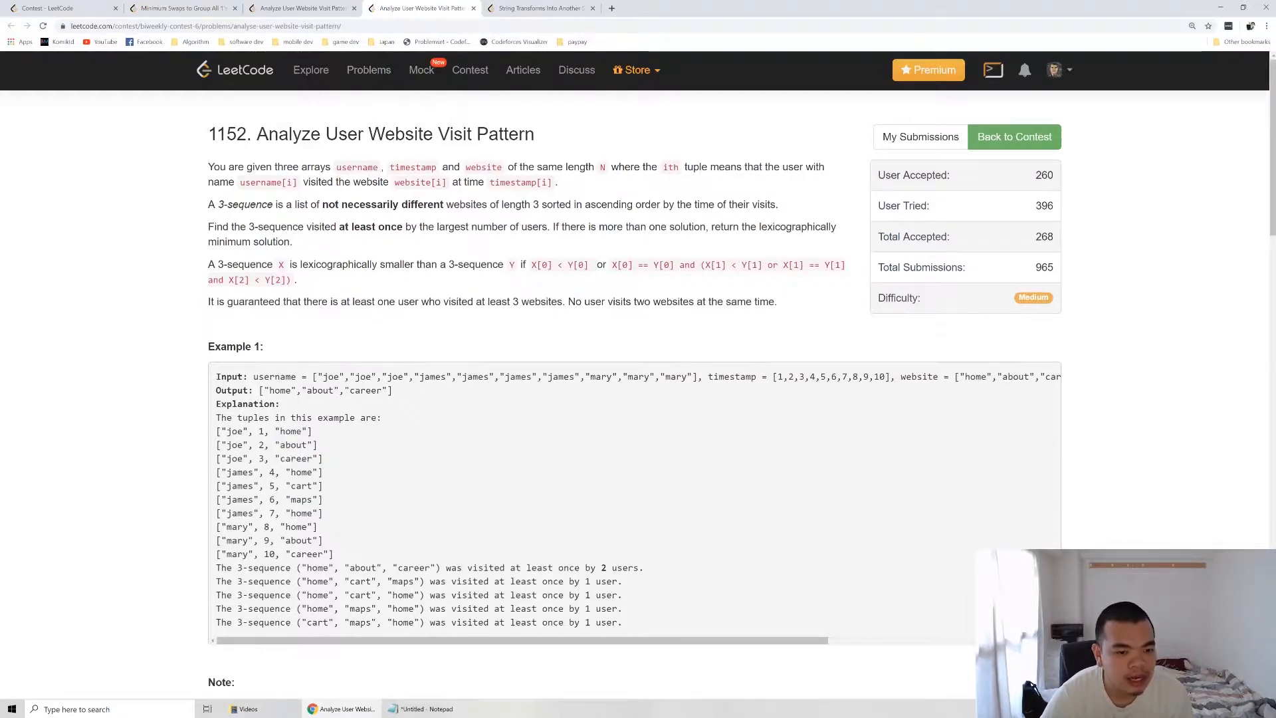
pyautogui.doubleClick(307, 553)
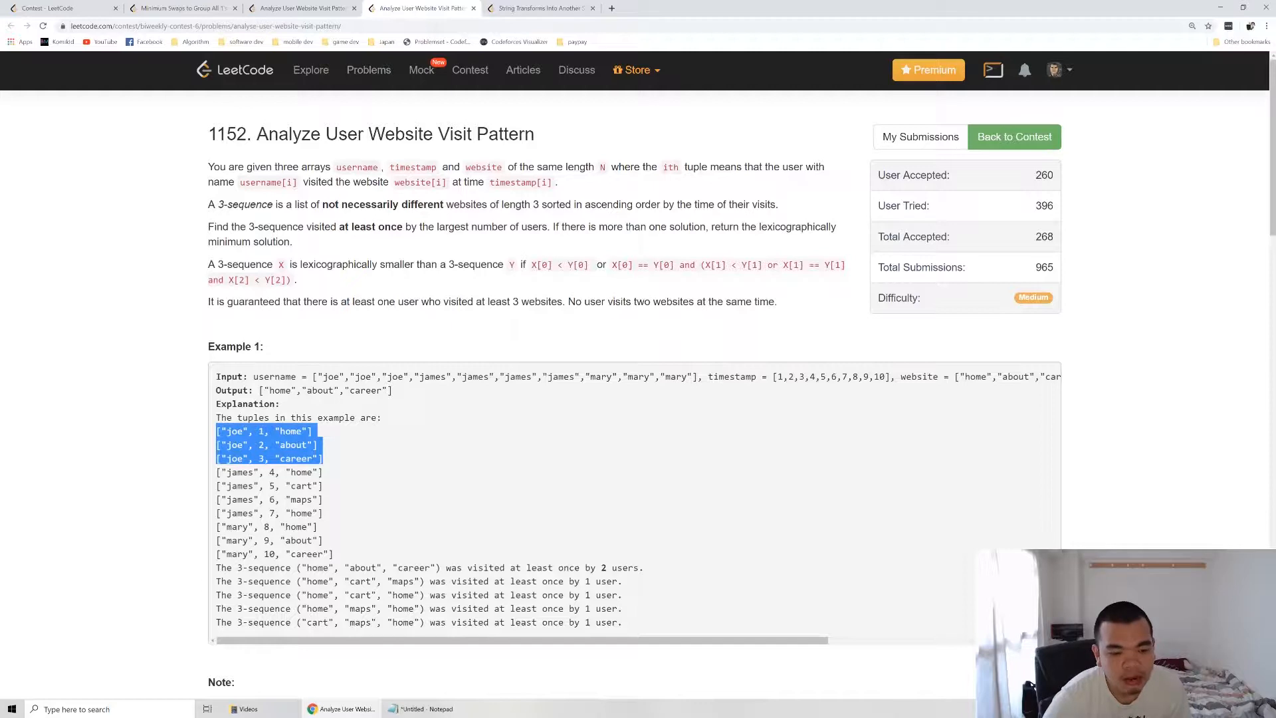
pyautogui.moveTo(362, 537)
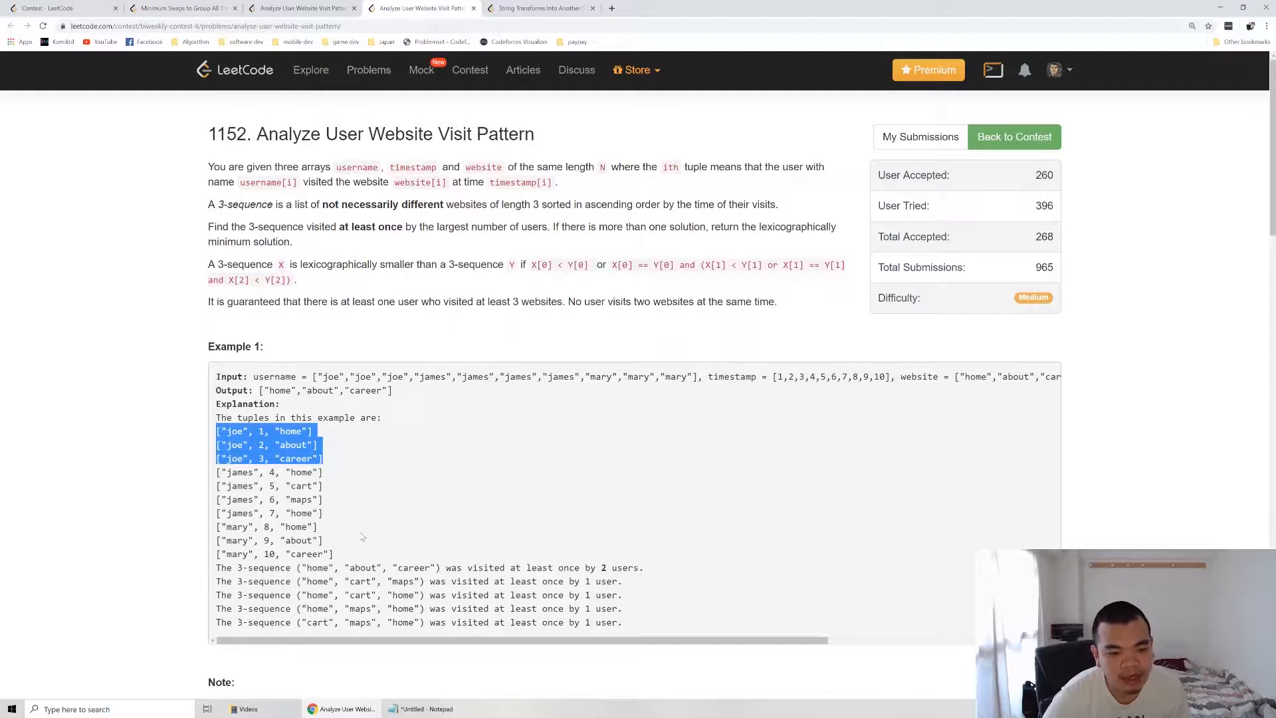
pyautogui.doubleClick(302, 472)
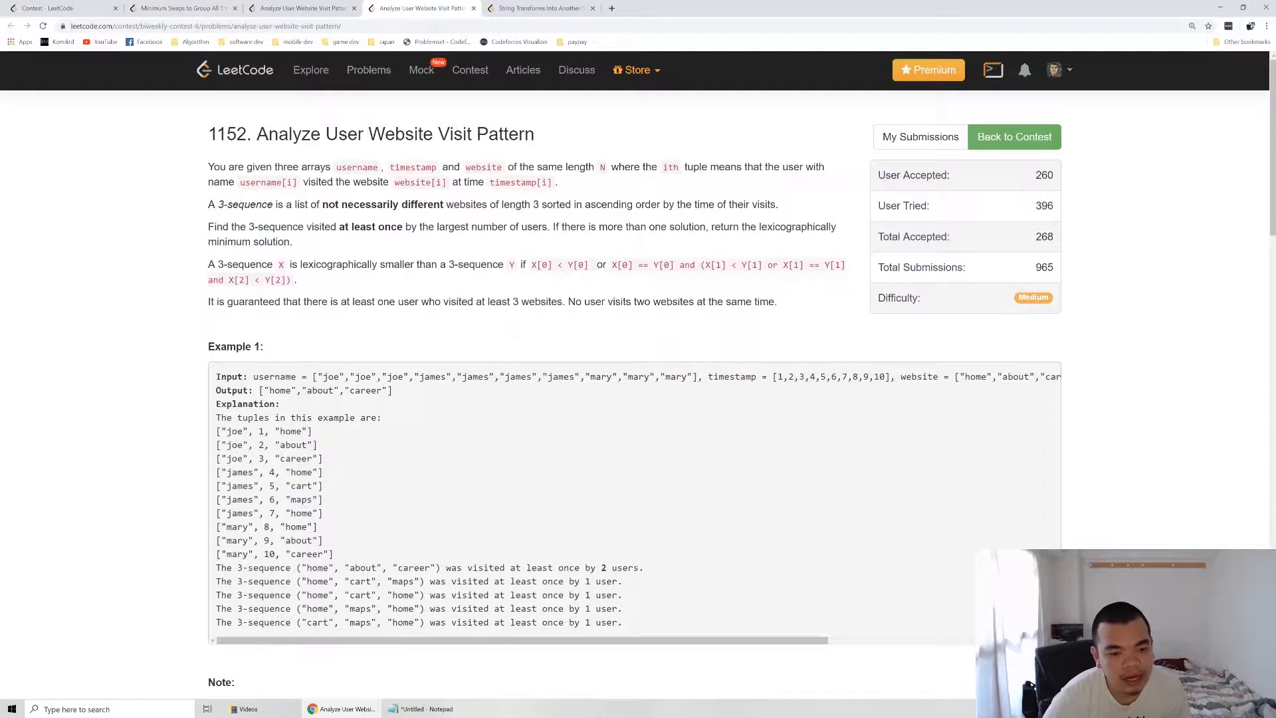
pyautogui.doubleClick(300, 472)
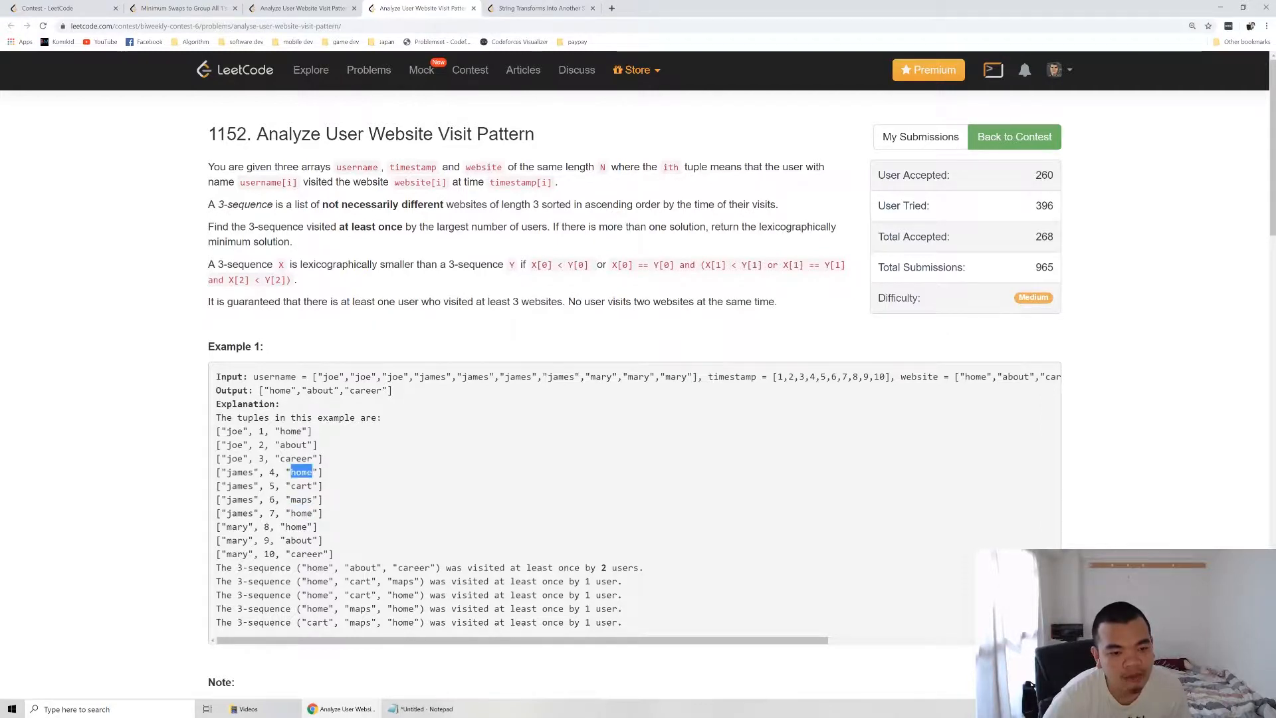
pyautogui.doubleClick(300, 499)
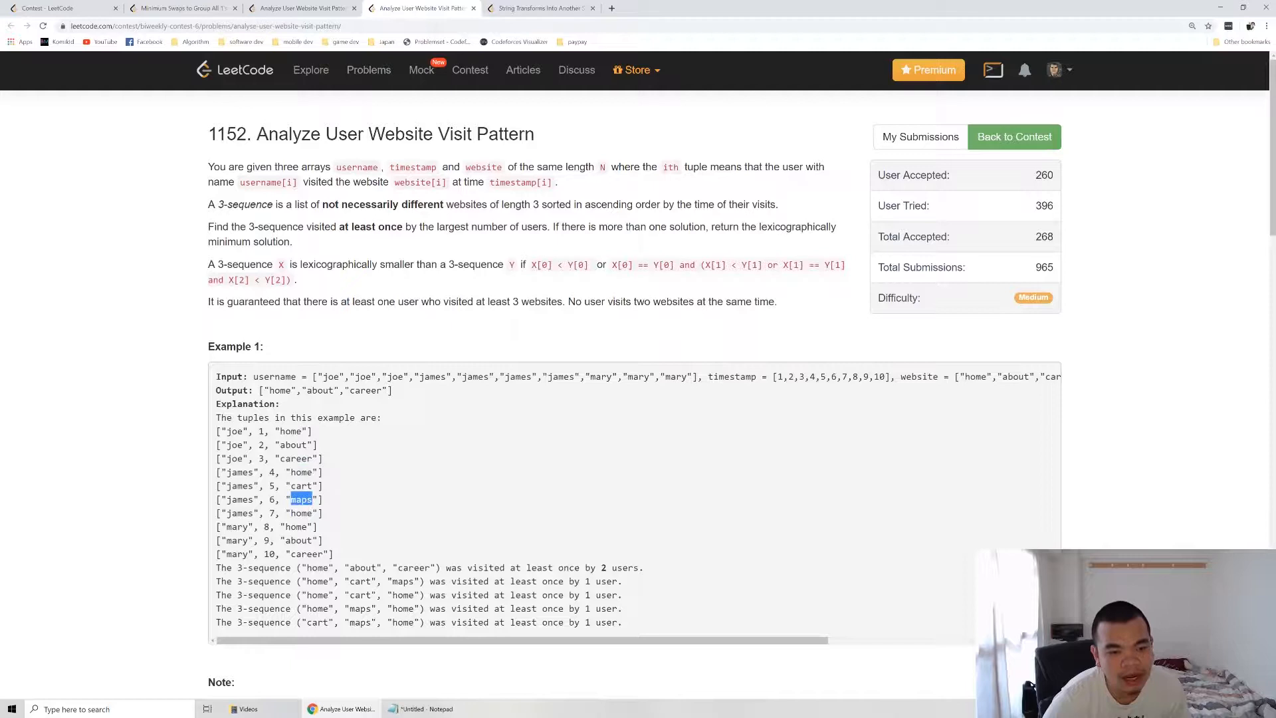
pyautogui.doubleClick(299, 486)
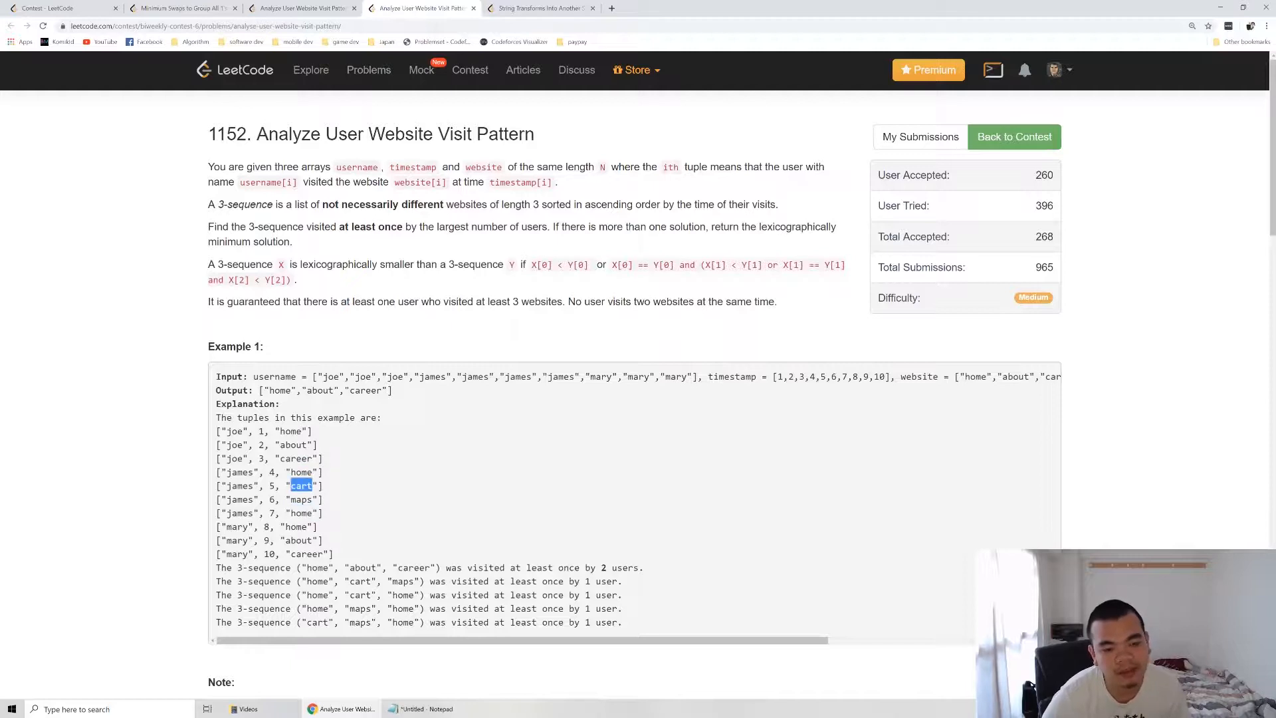
pyautogui.moveTo(503, 480)
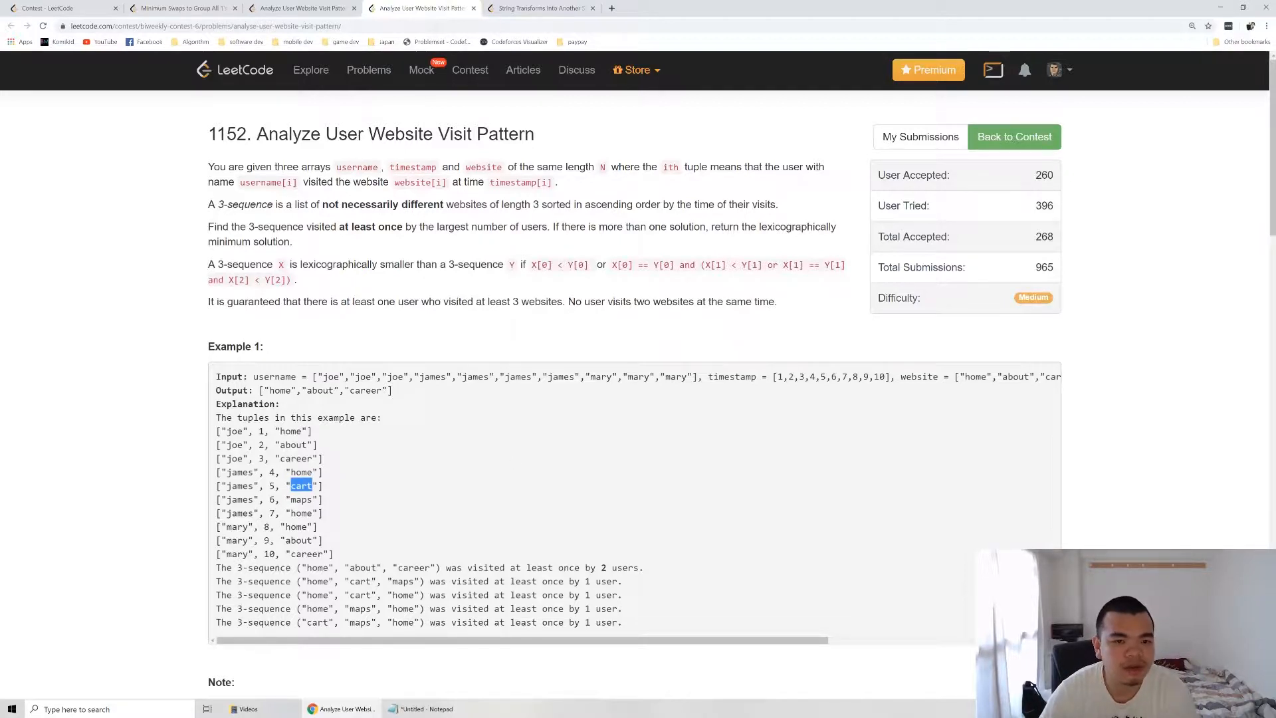
pyautogui.moveTo(395, 277)
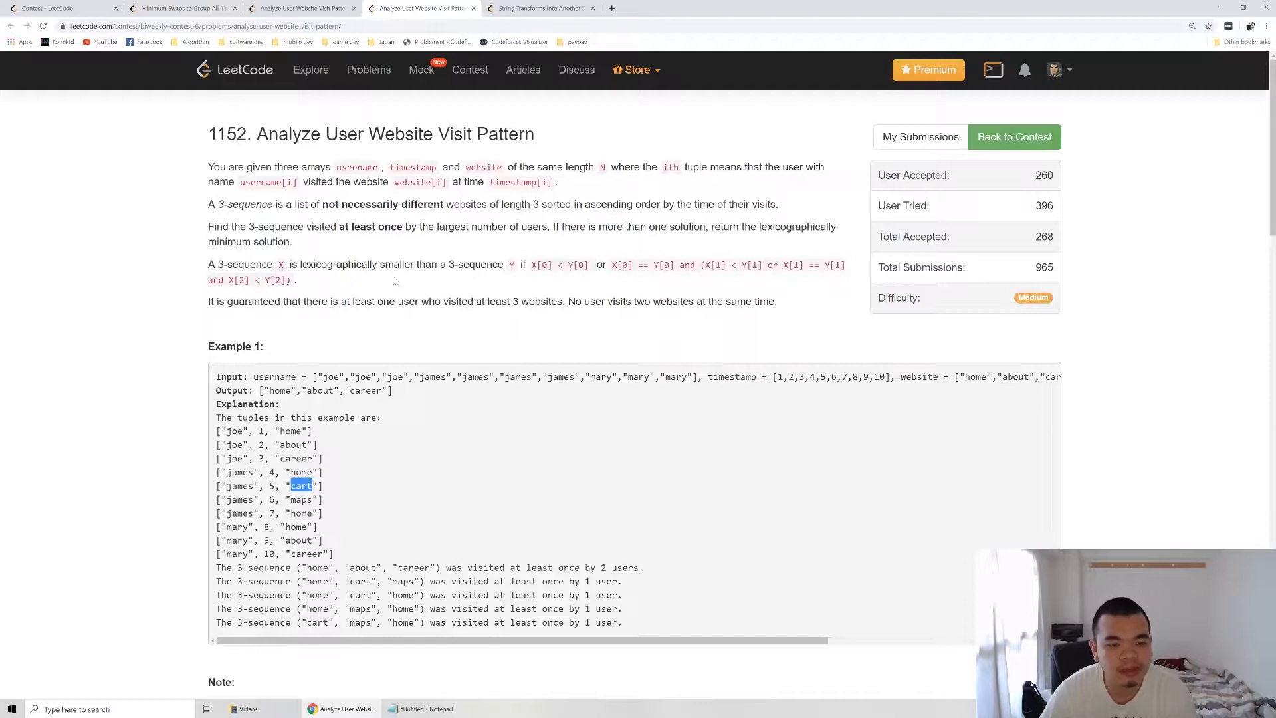
pyautogui.moveTo(357, 295)
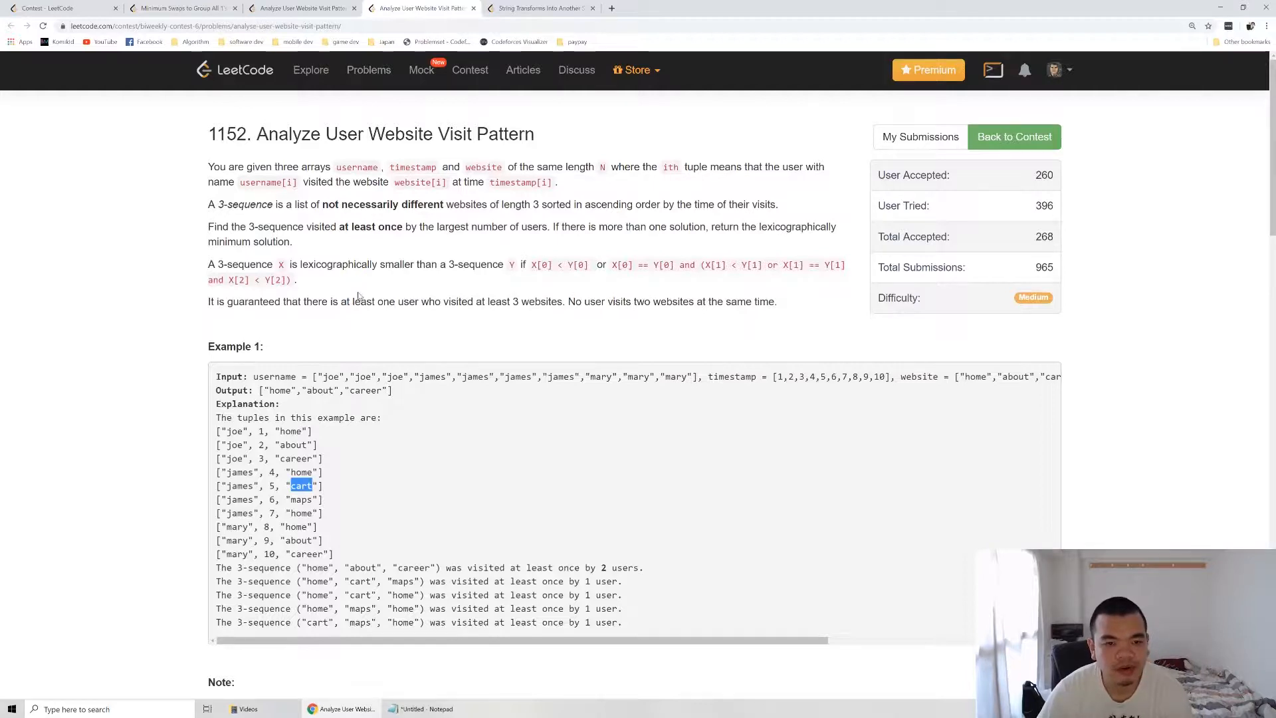
# Step: Walk through the listed 3-sequences (home-about-career, home-cart-maps), then scroll to the constraints and Java code
pyautogui.doubleClick(292, 431)
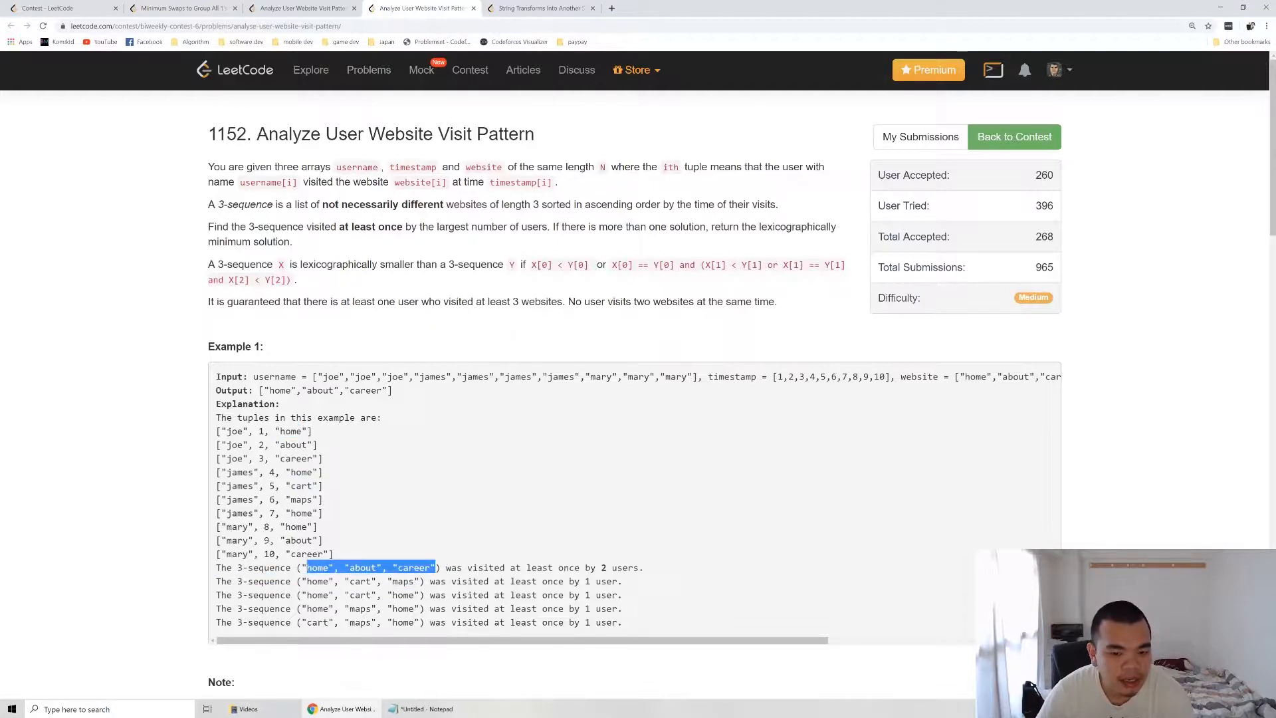
pyautogui.click(529, 567)
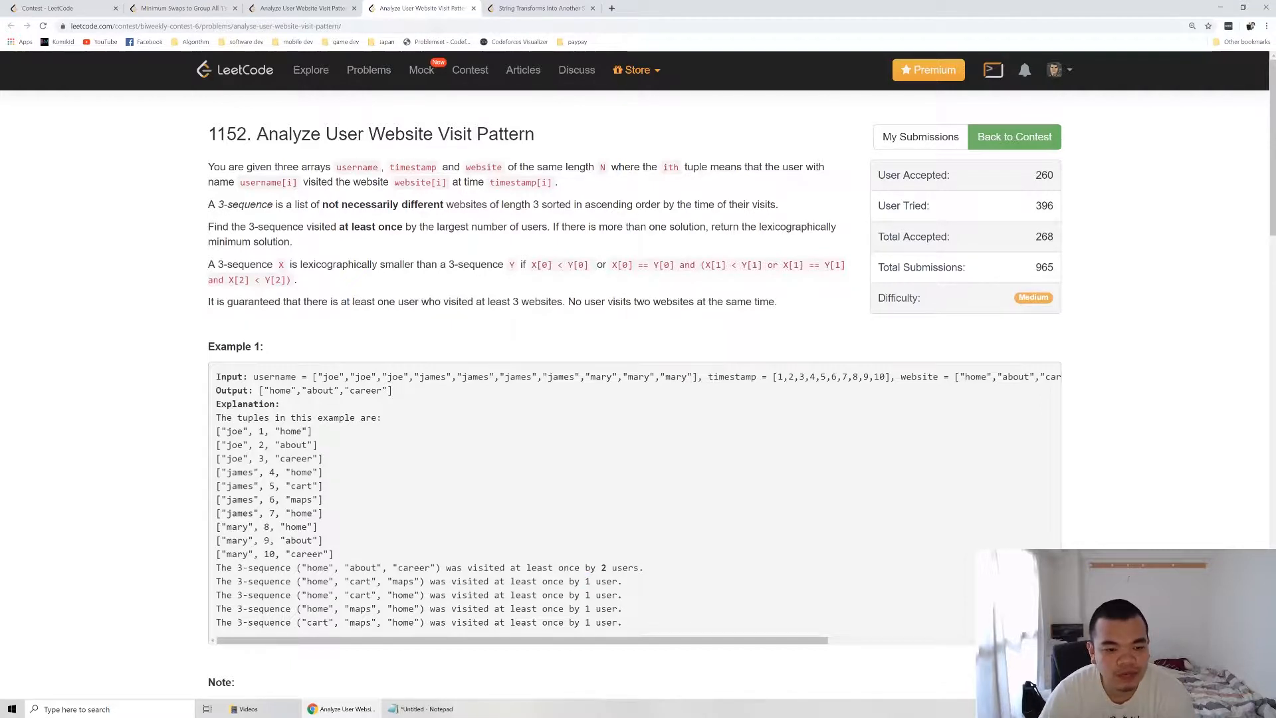
pyautogui.doubleClick(359, 581)
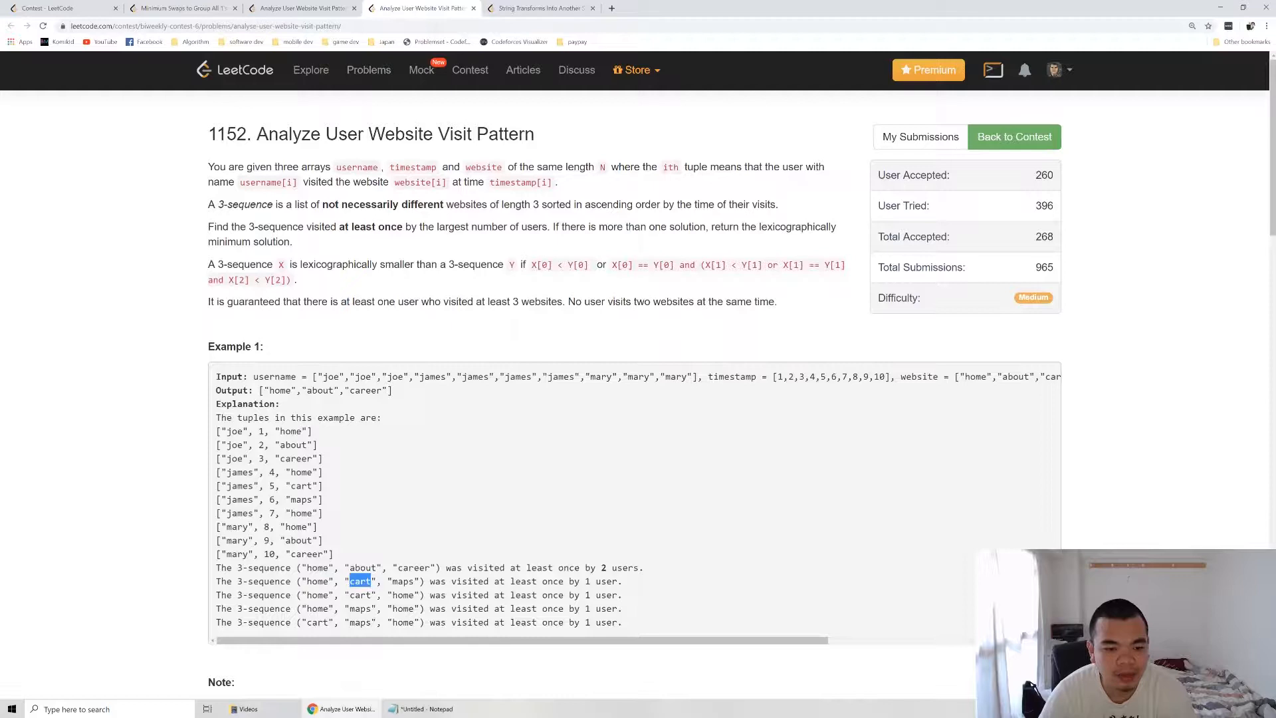
pyautogui.doubleClick(362, 568)
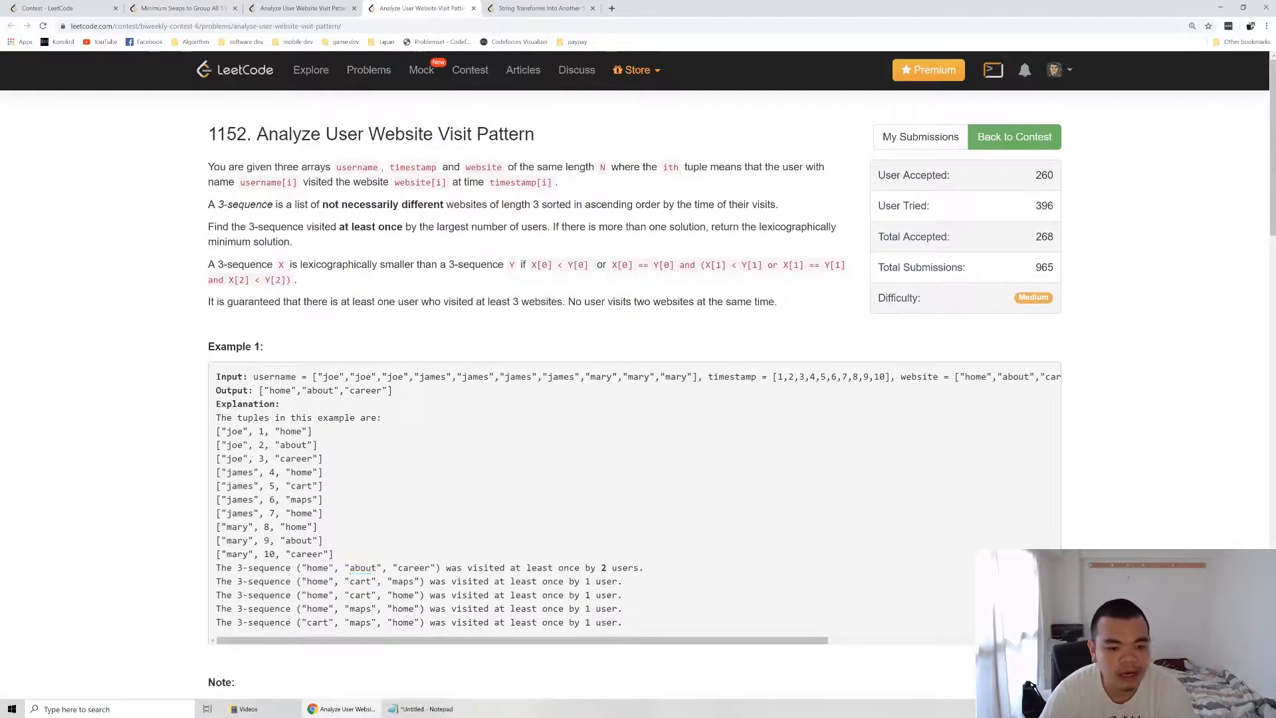
pyautogui.doubleClick(362, 568)
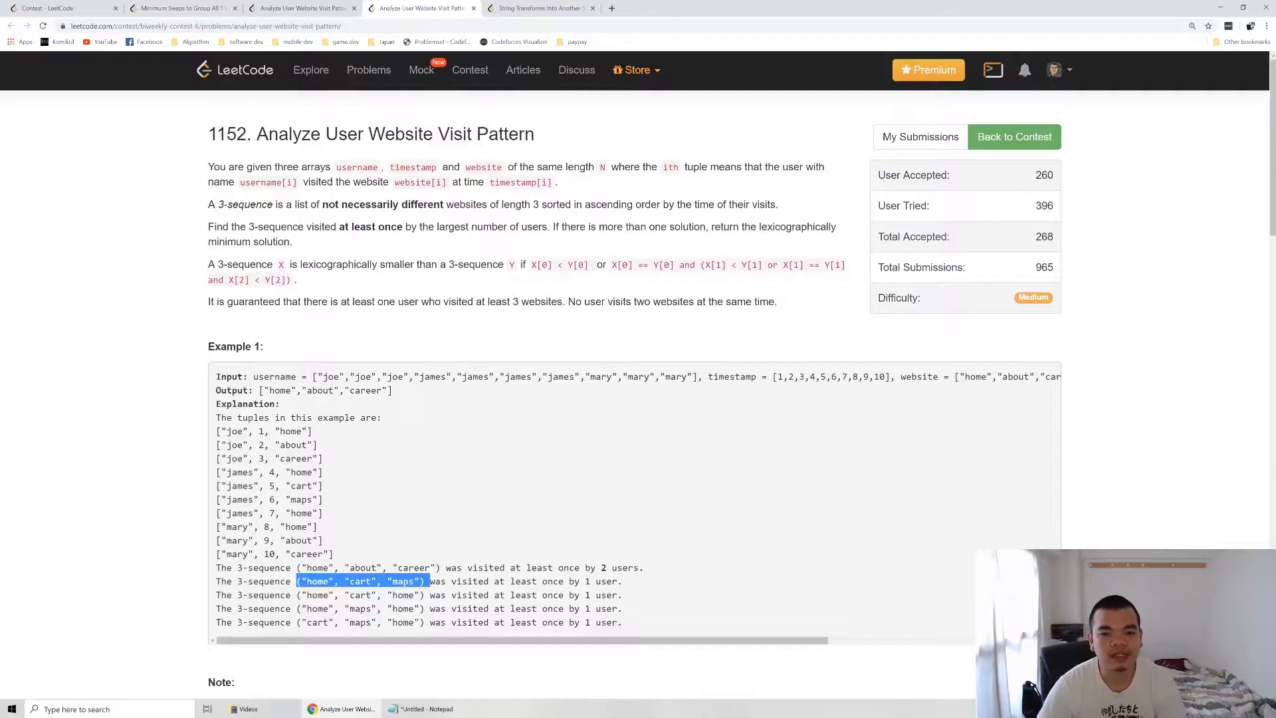
pyautogui.moveTo(867, 466)
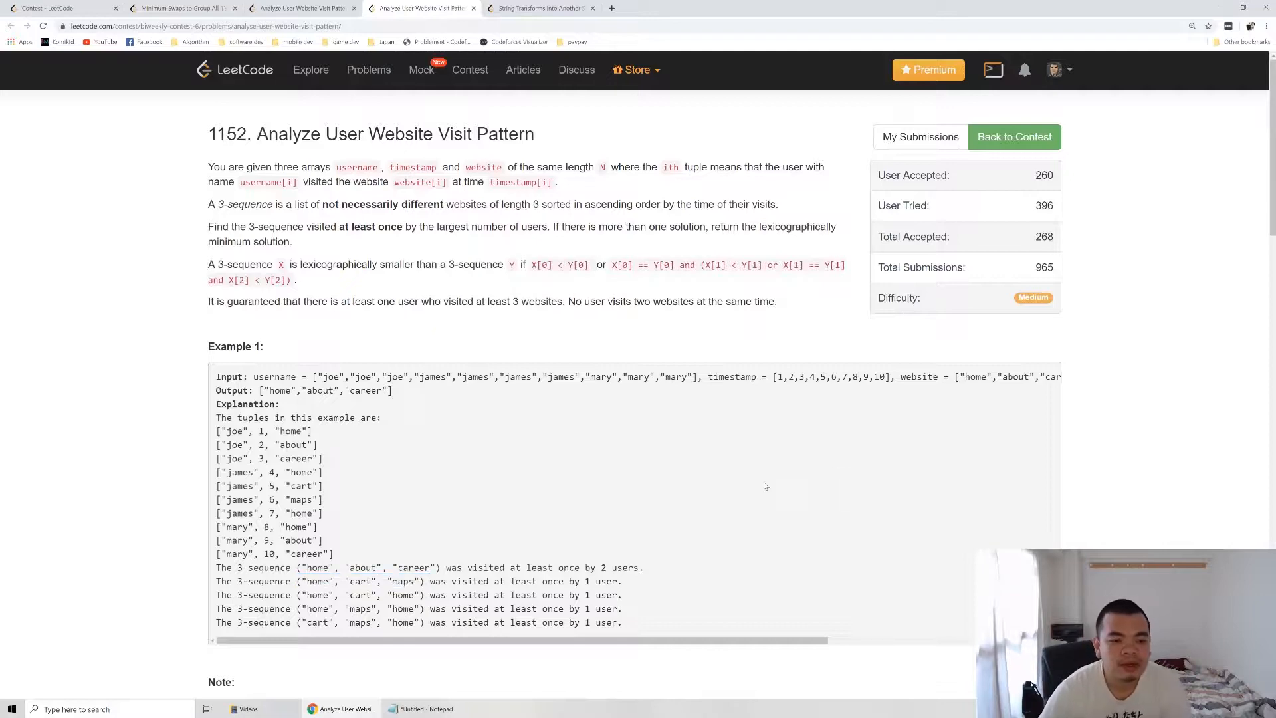
pyautogui.scroll(-3)
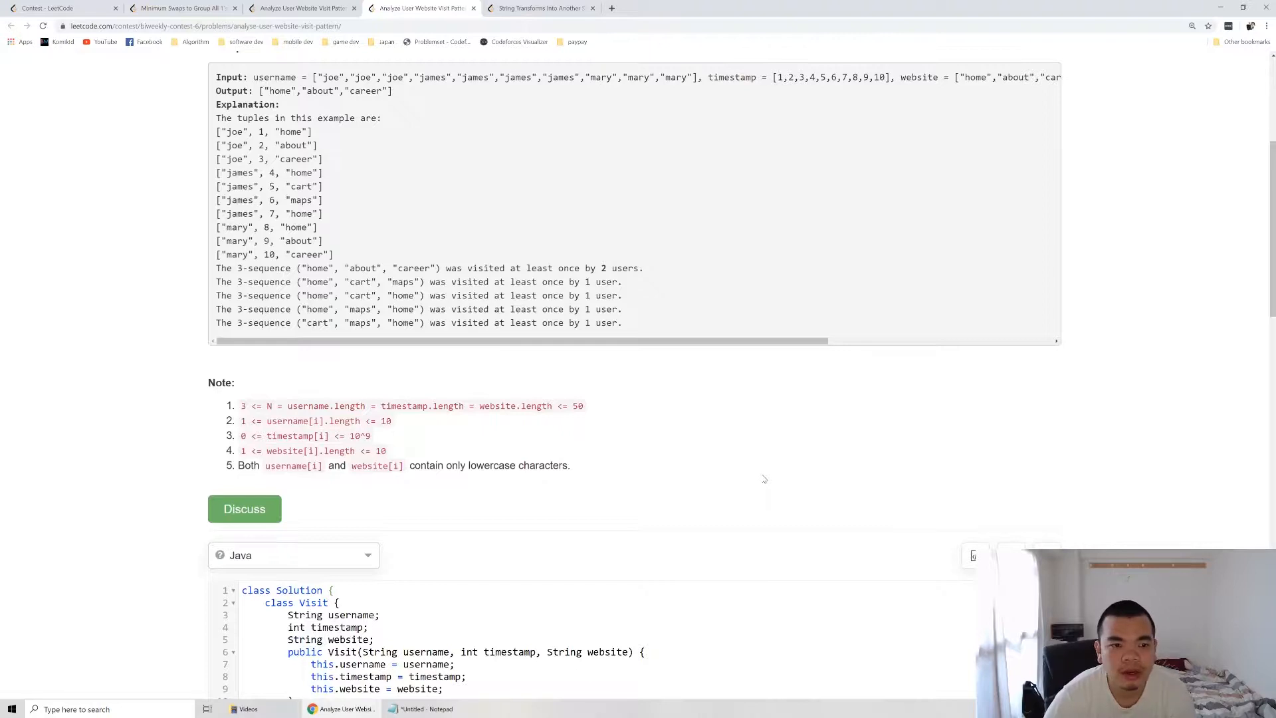
pyautogui.scroll(-3)
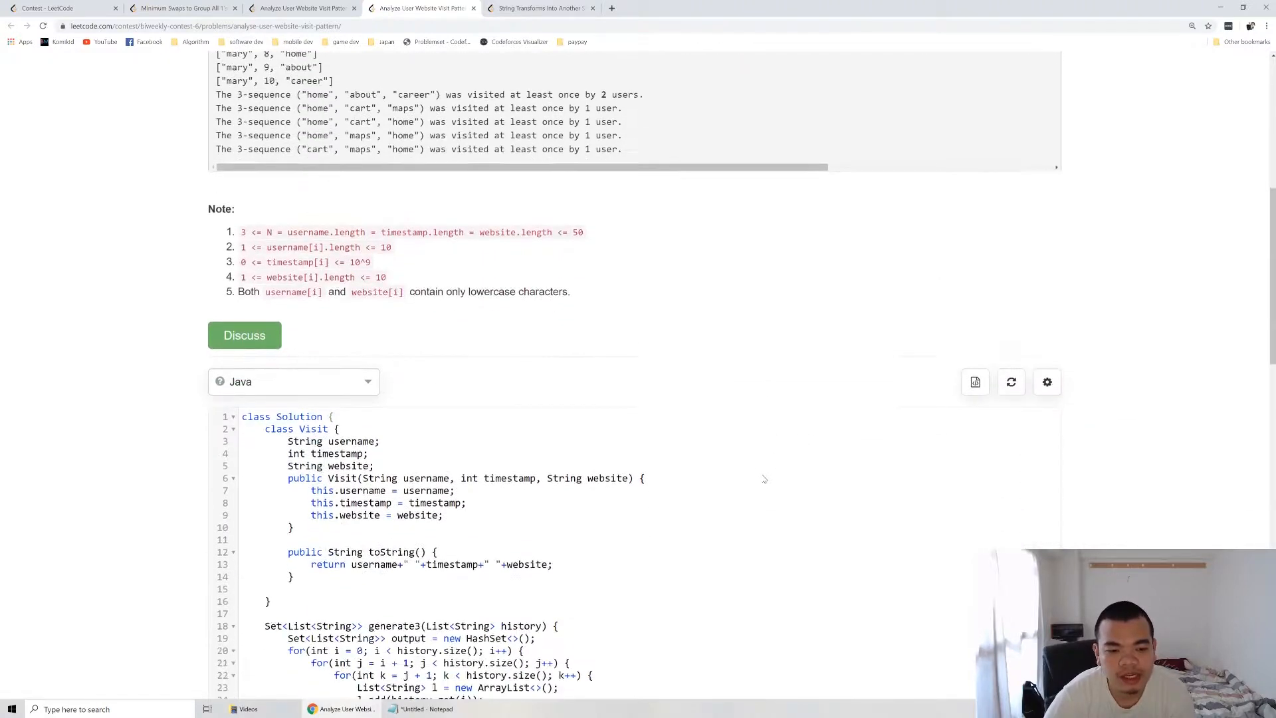
# Step: Scroll through the Visit class and generate3 helper, highlighting the Arrays.sort timestamp comparison
pyautogui.scroll(-3)
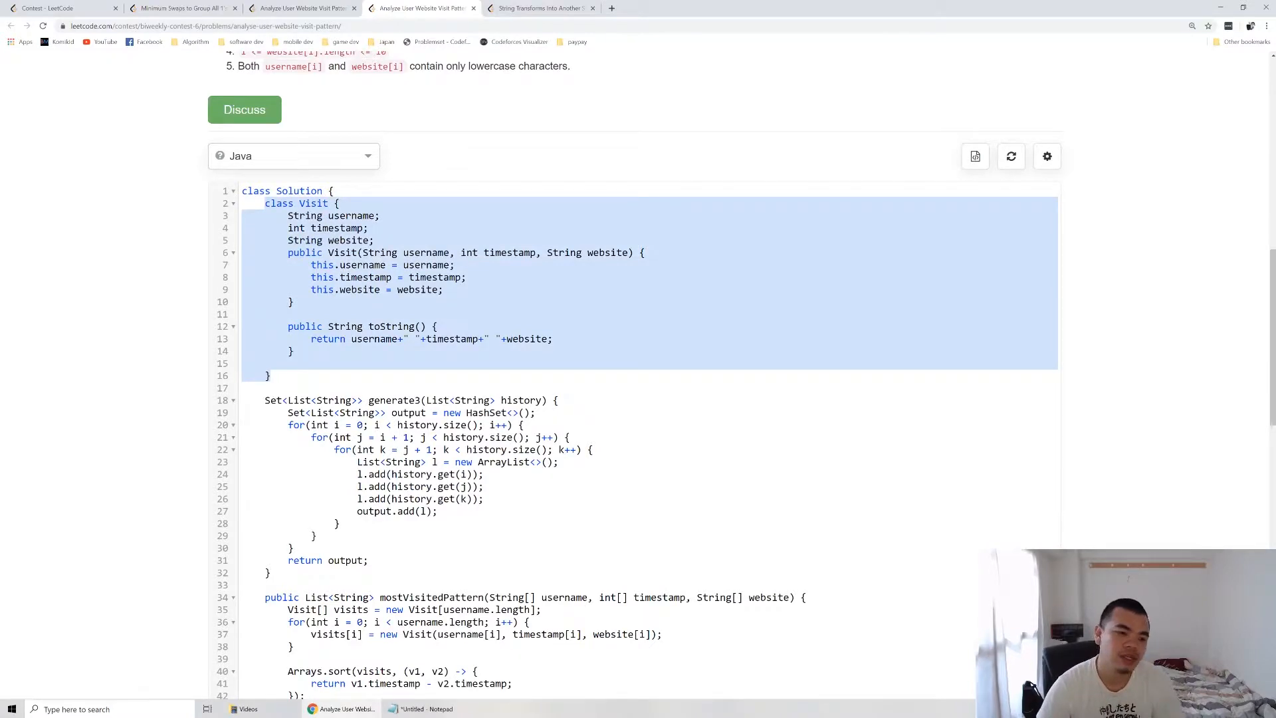
pyautogui.click(295, 314)
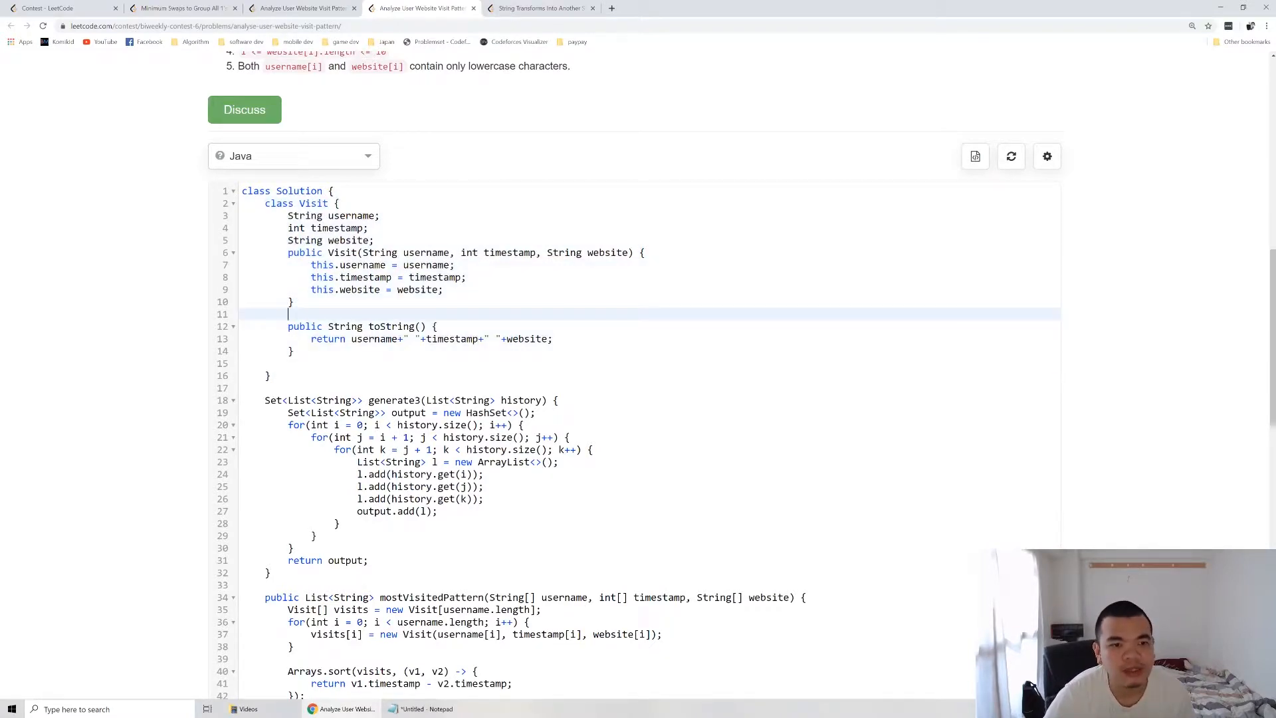
pyautogui.scroll(-3)
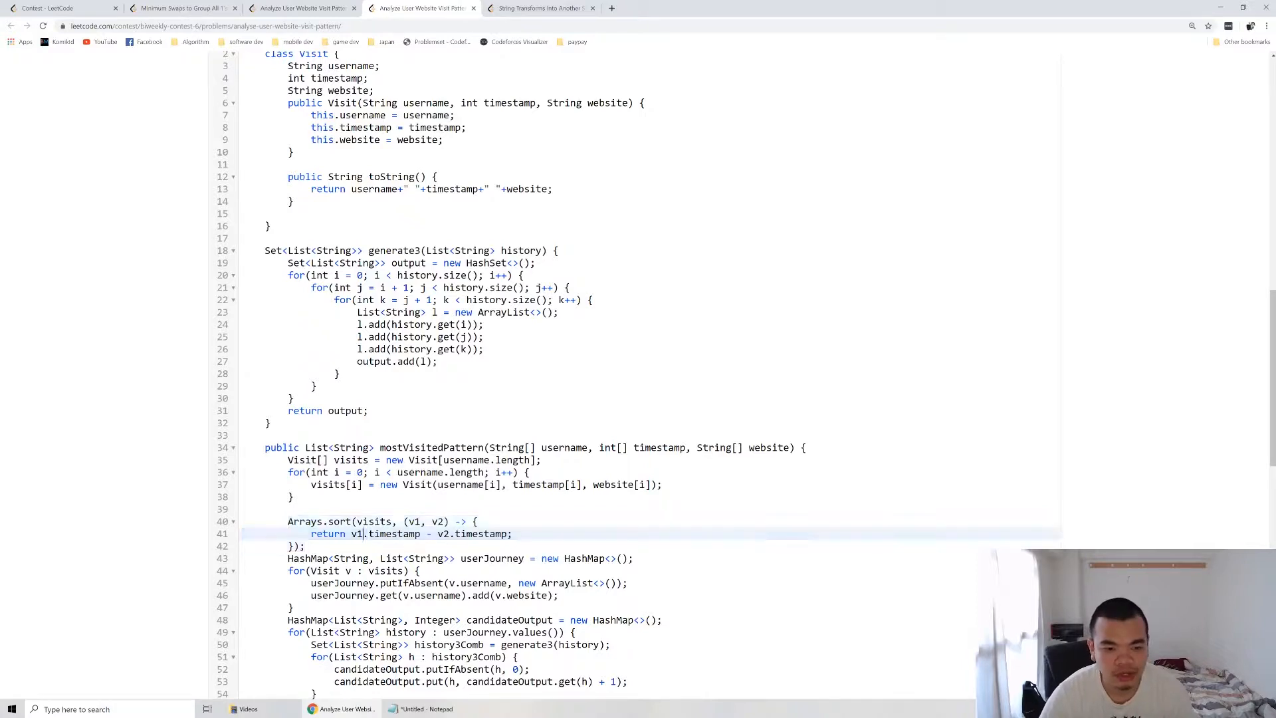
pyautogui.doubleClick(387, 534)
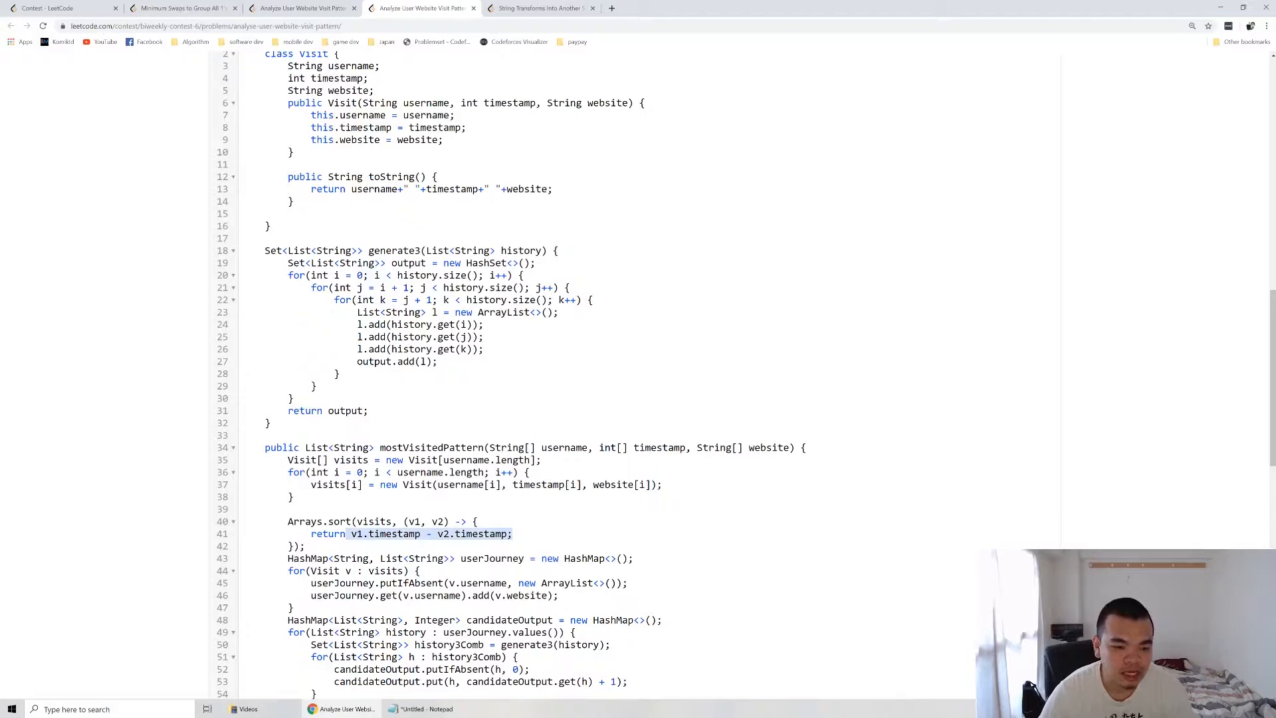
pyautogui.scroll(-3)
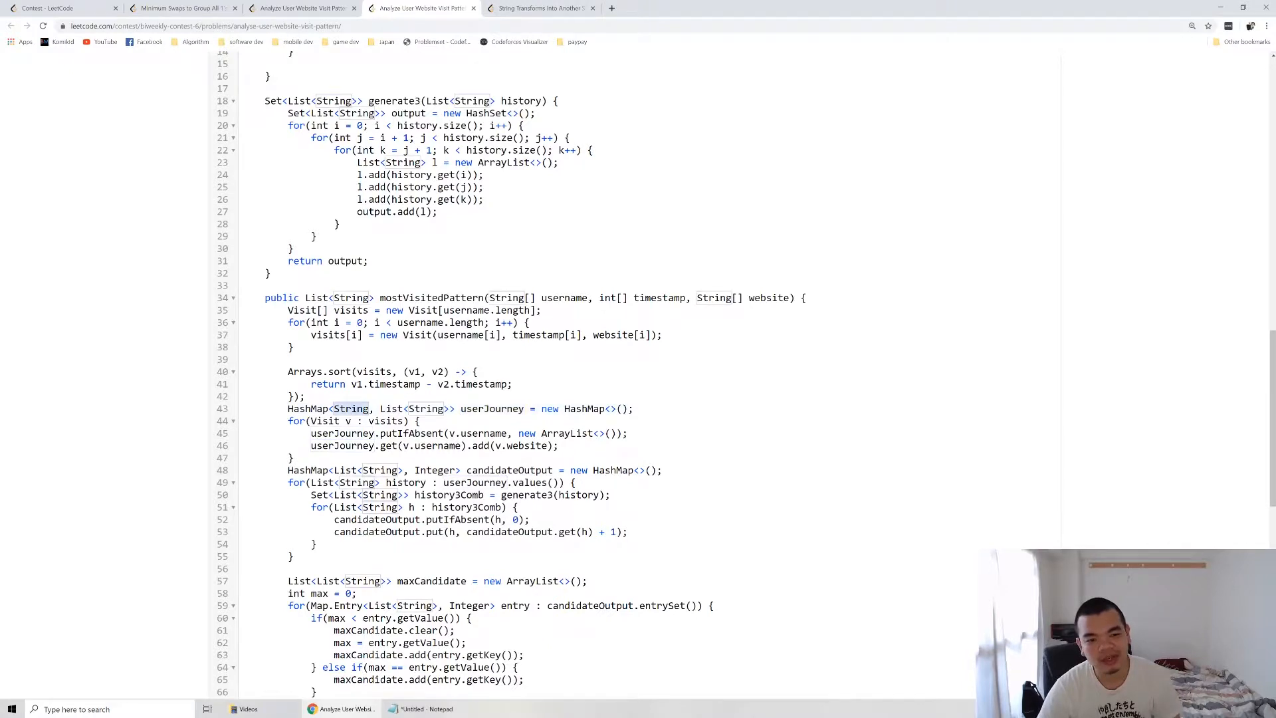
# Step: Highlight the String key and List<String> value types of the userJourney HashMap, then scroll on
pyautogui.doubleClick(411, 408)
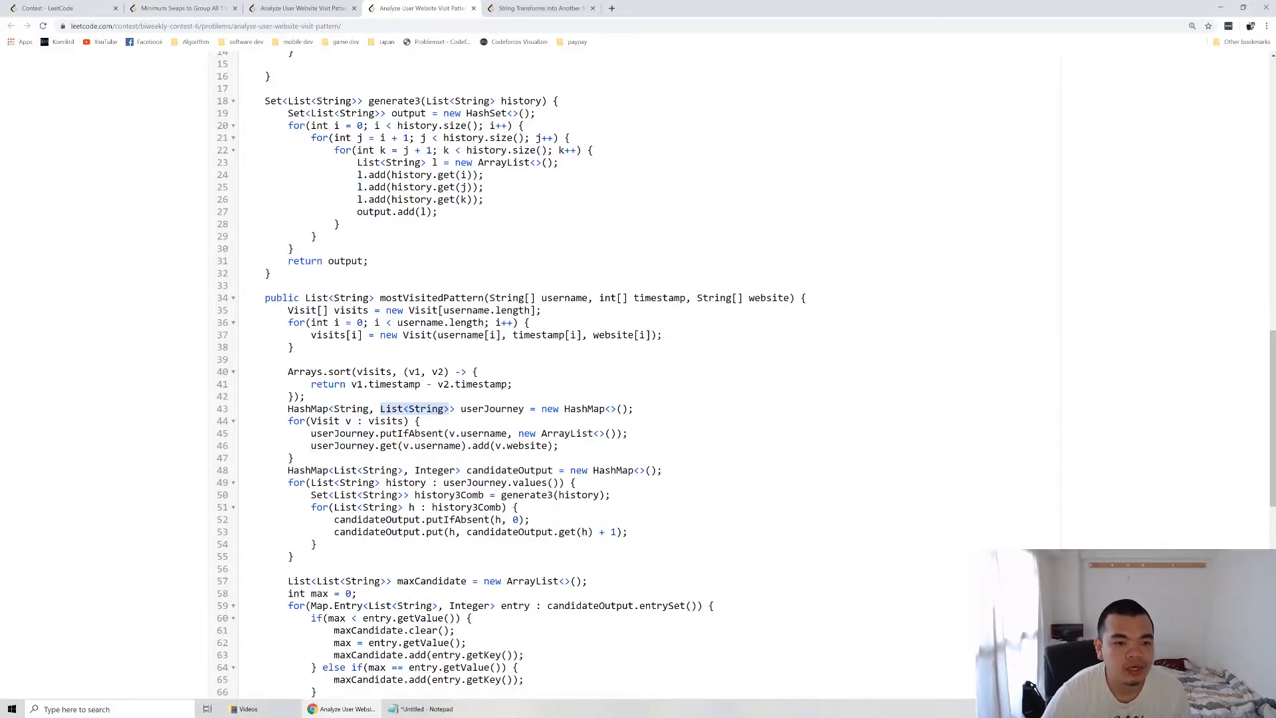
pyautogui.doubleClick(326, 421)
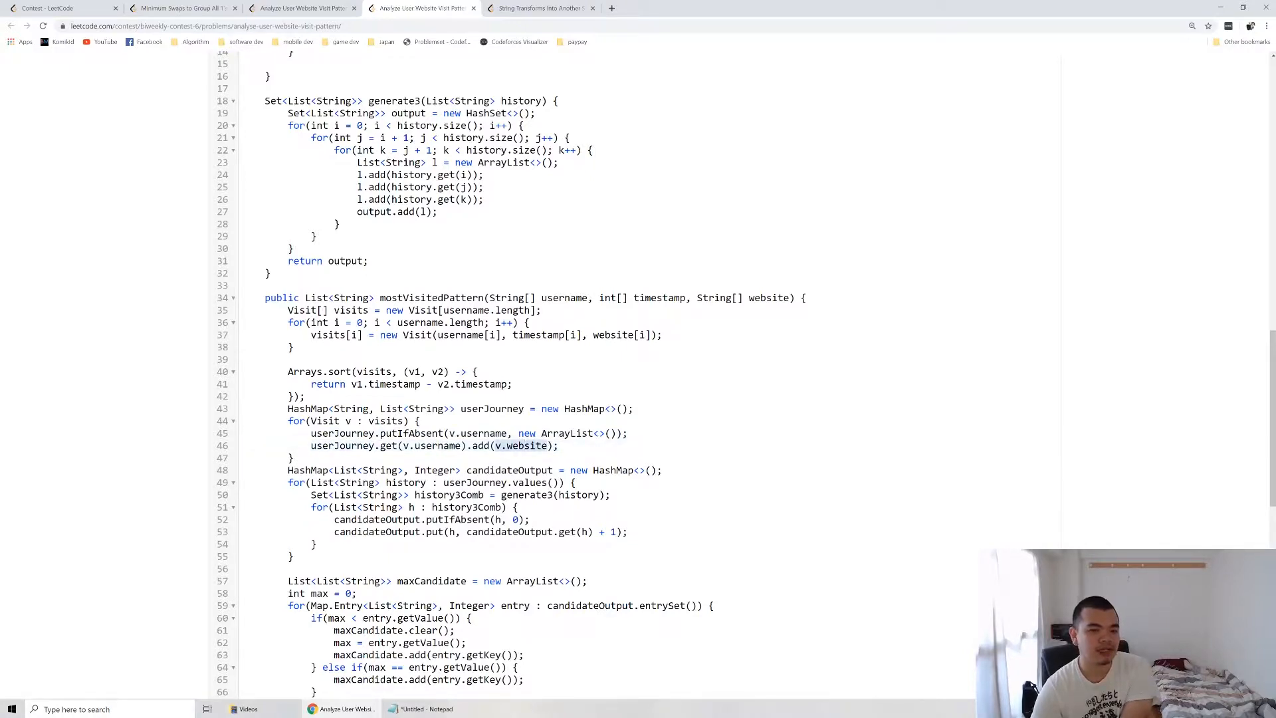
pyautogui.scroll(-3)
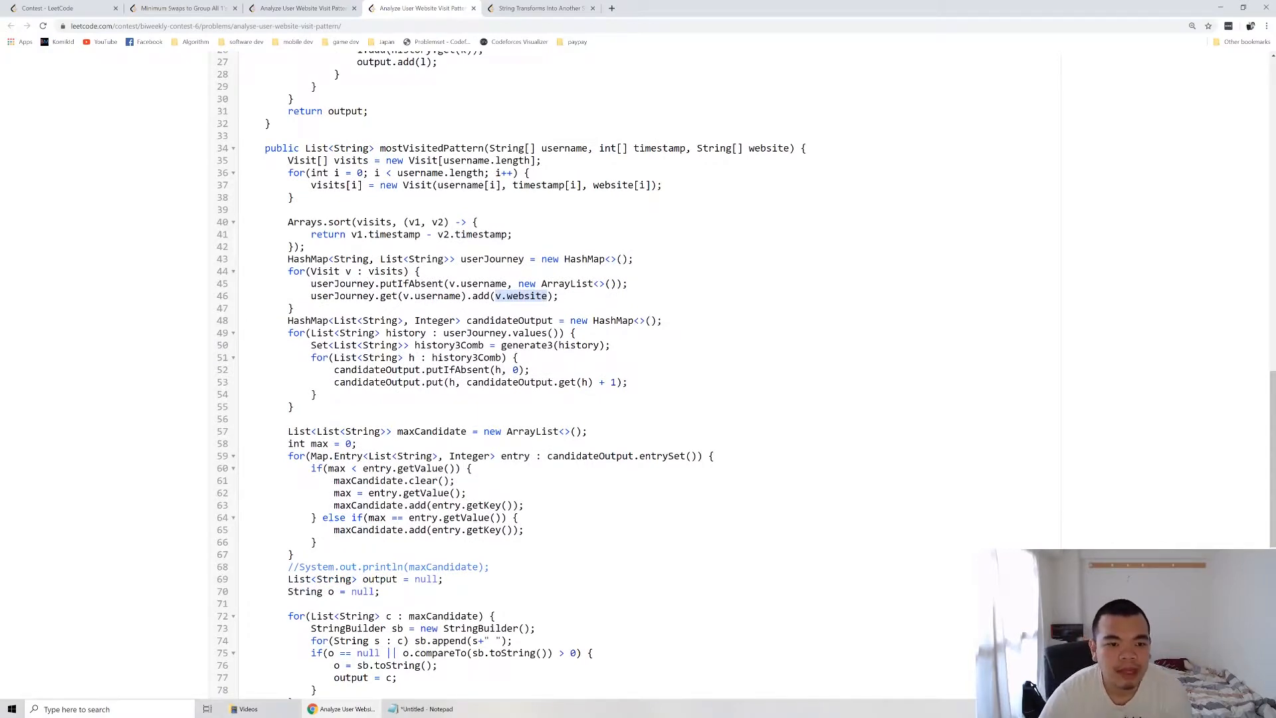
pyautogui.doubleClick(509, 320)
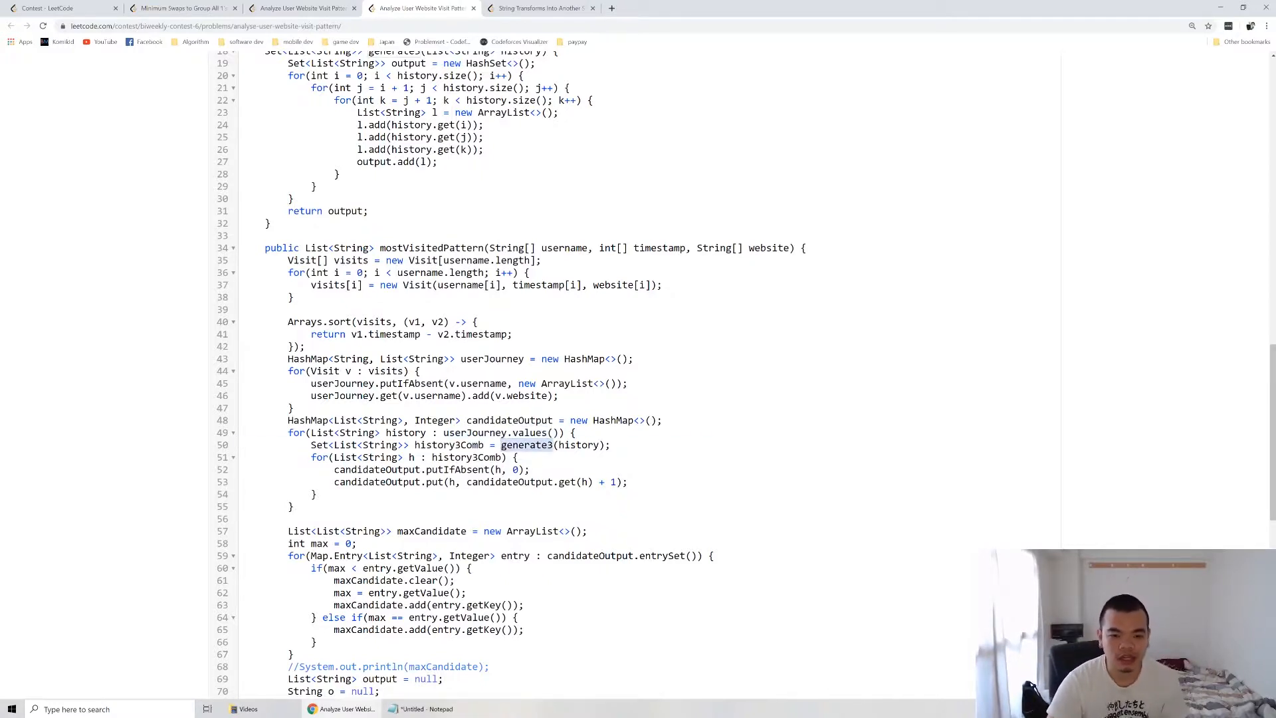
pyautogui.scroll(3)
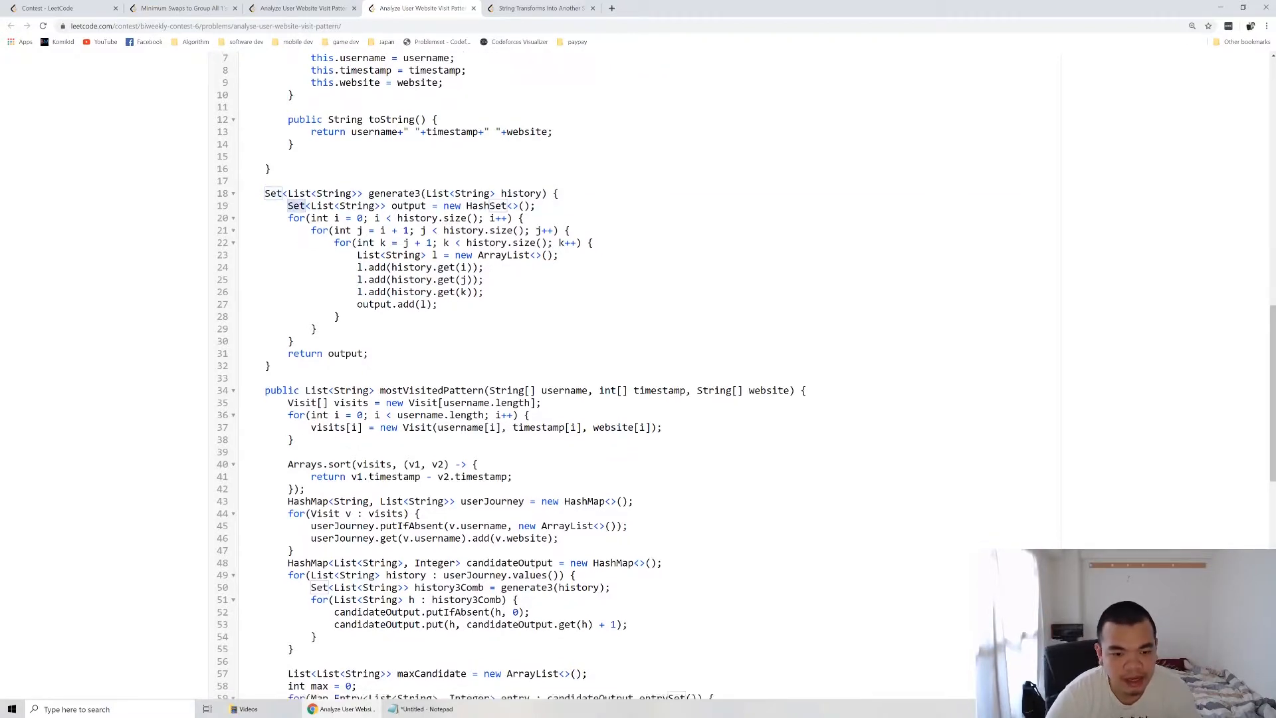
pyautogui.scroll(-3)
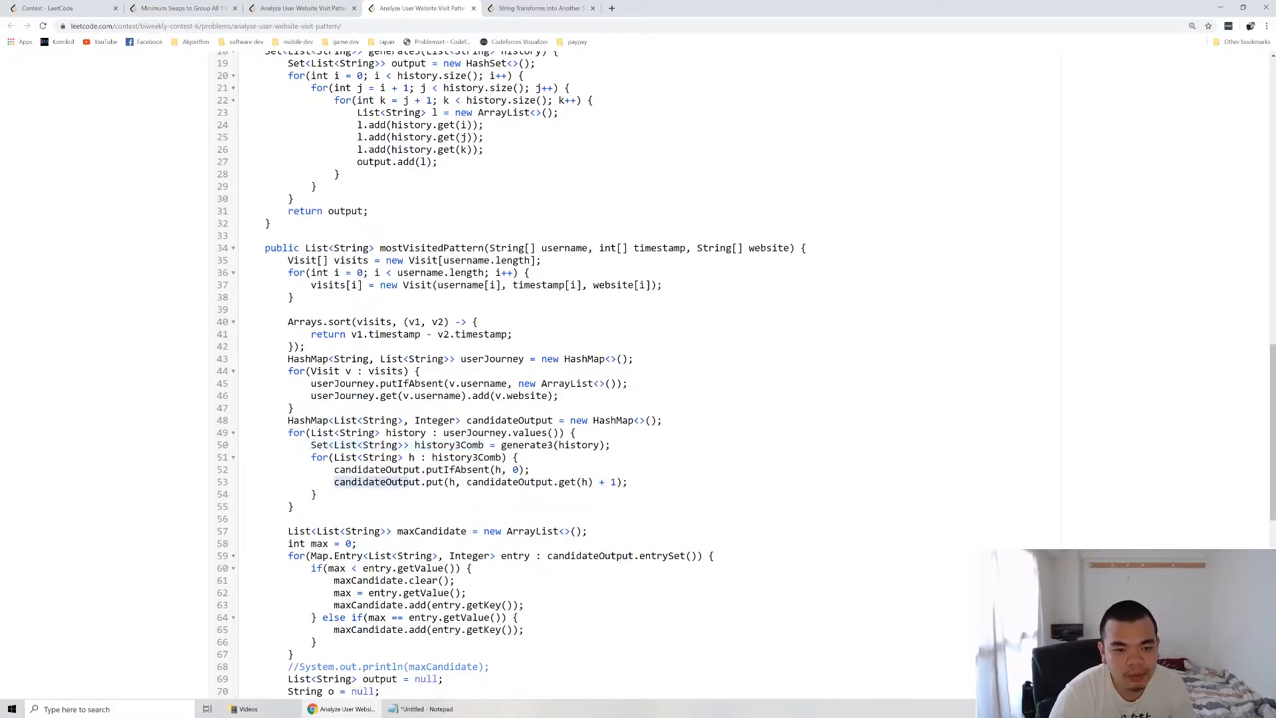
pyautogui.doubleClick(364, 420)
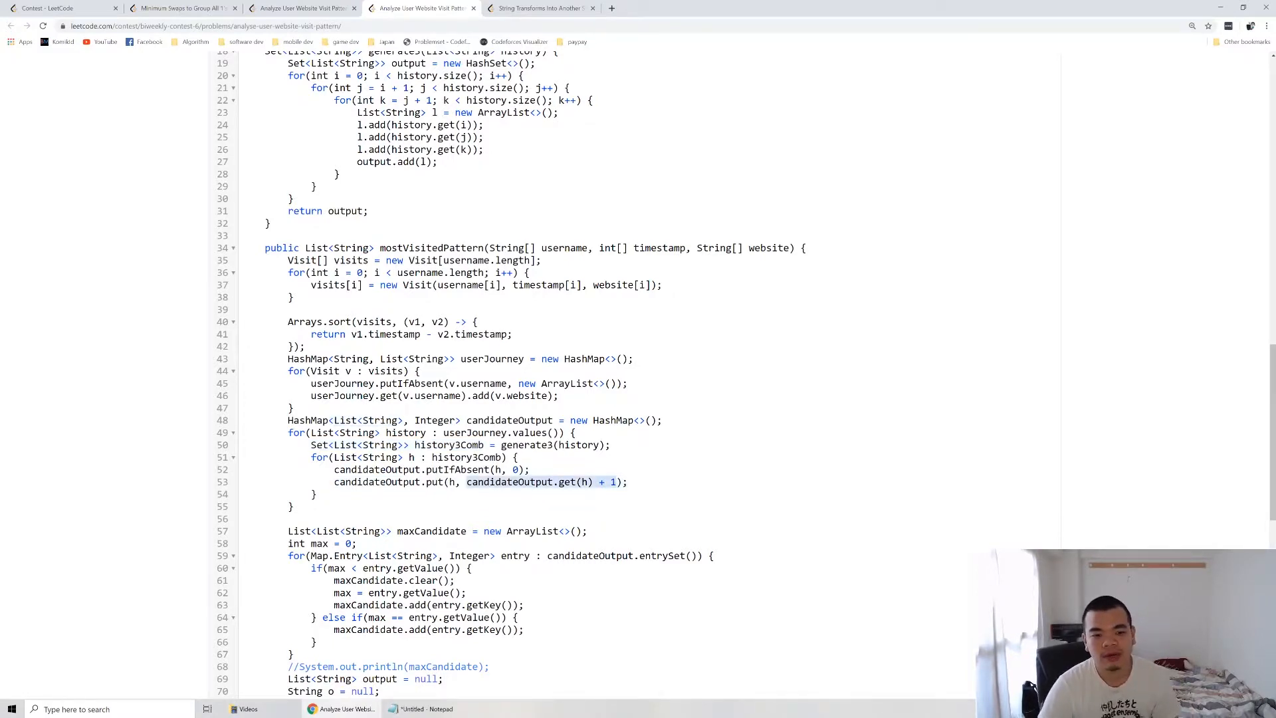
# Step: Scroll to the max-candidate loop and highlight the line that updates max
pyautogui.scroll(-3)
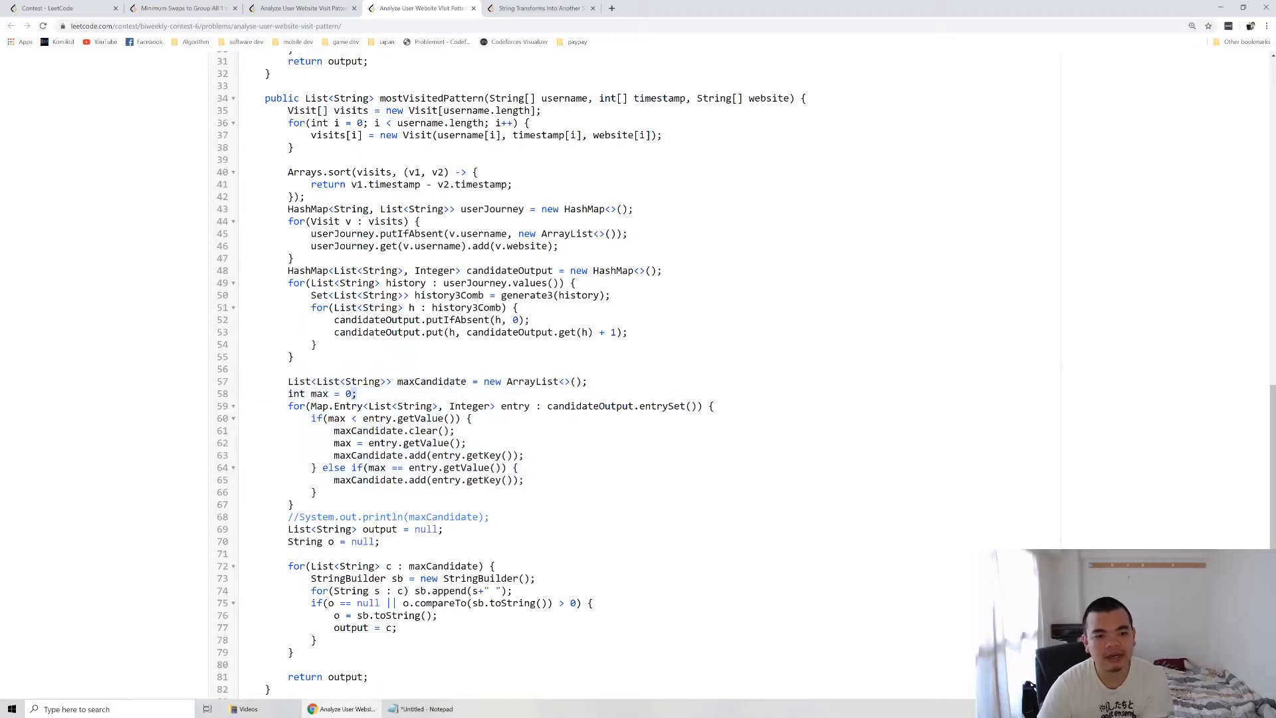
pyautogui.doubleClick(431, 381)
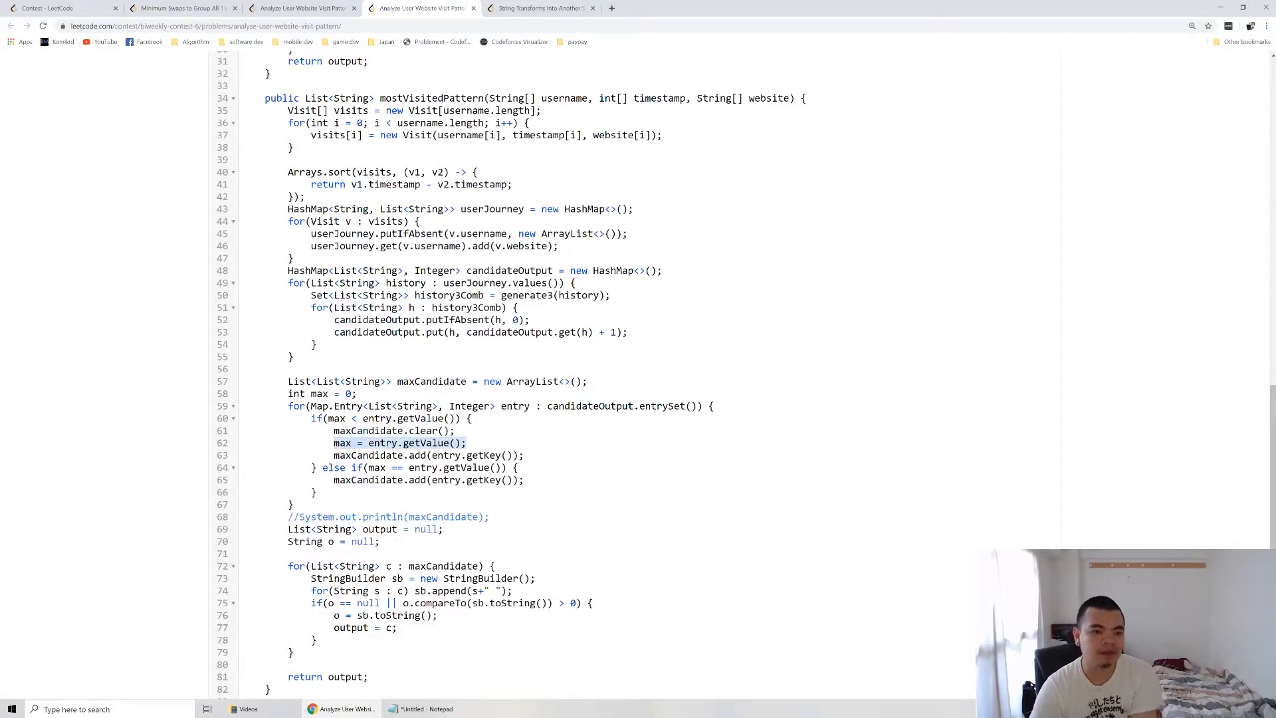
pyautogui.scroll(3)
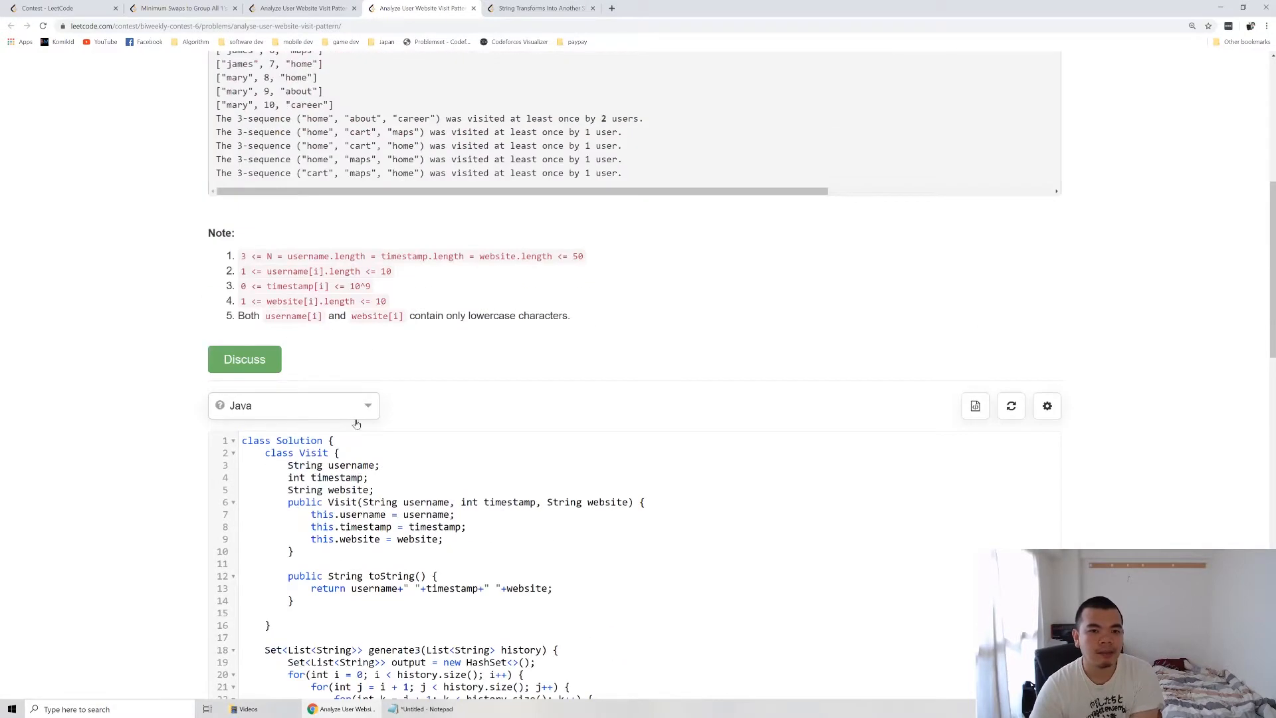
pyautogui.scroll(3)
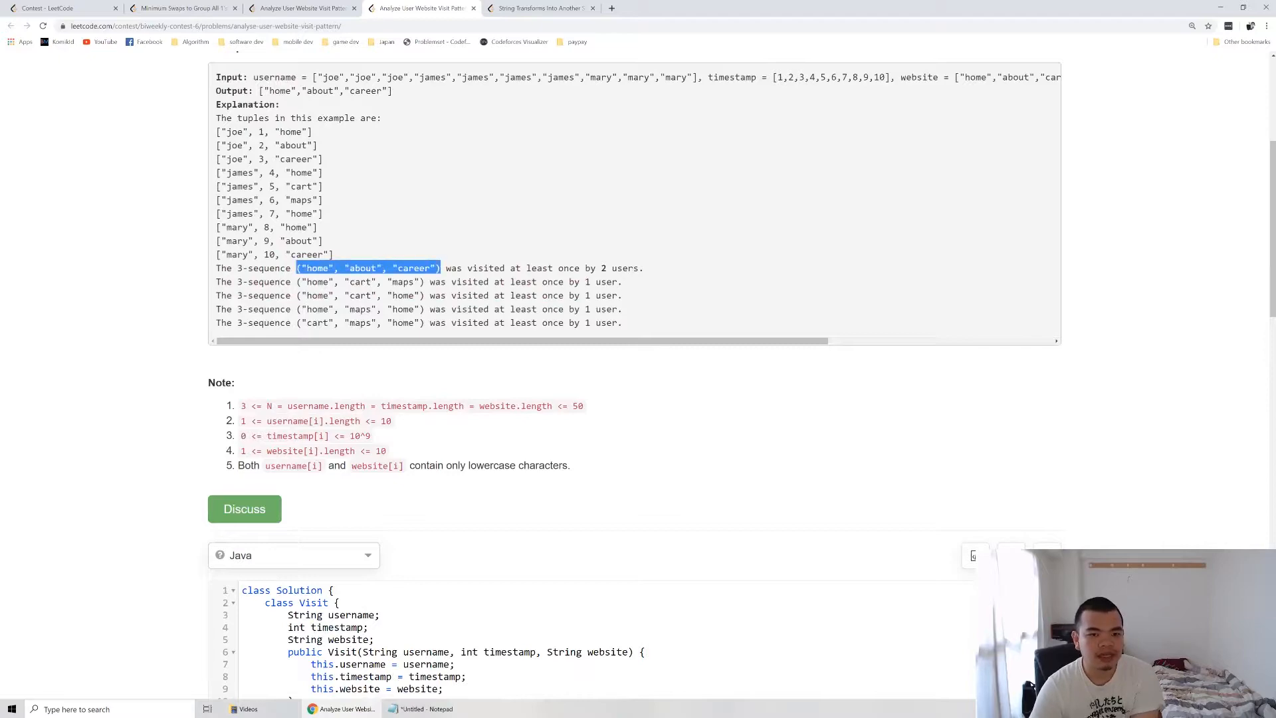
pyautogui.scroll(-3)
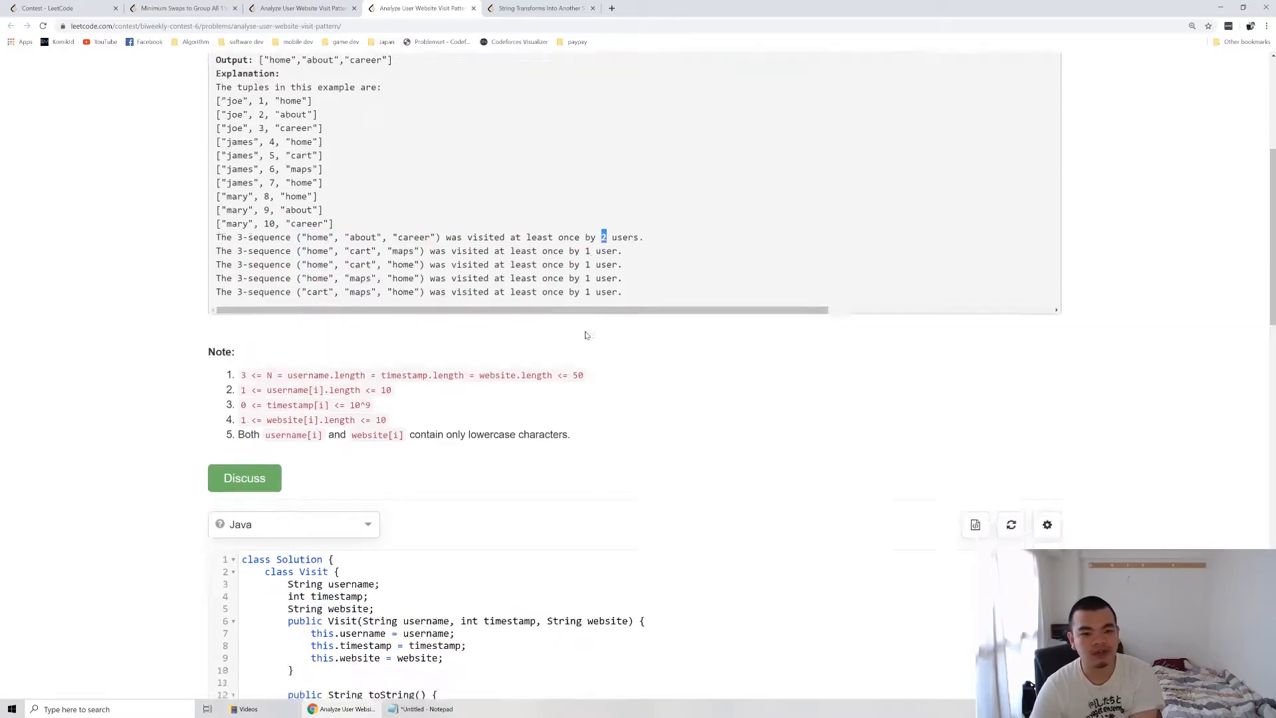
pyautogui.scroll(-3)
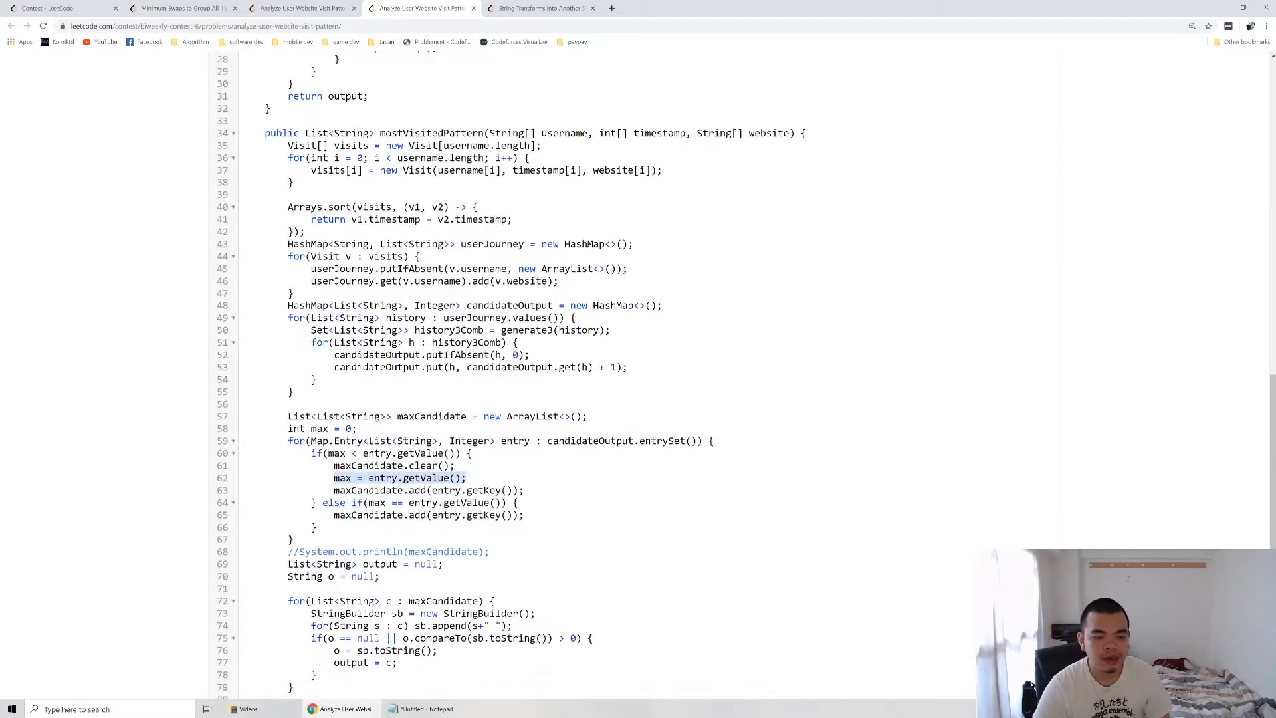
# Step: Scroll to the tie-break code and highlight the loop over maxCandidate
pyautogui.scroll(-3)
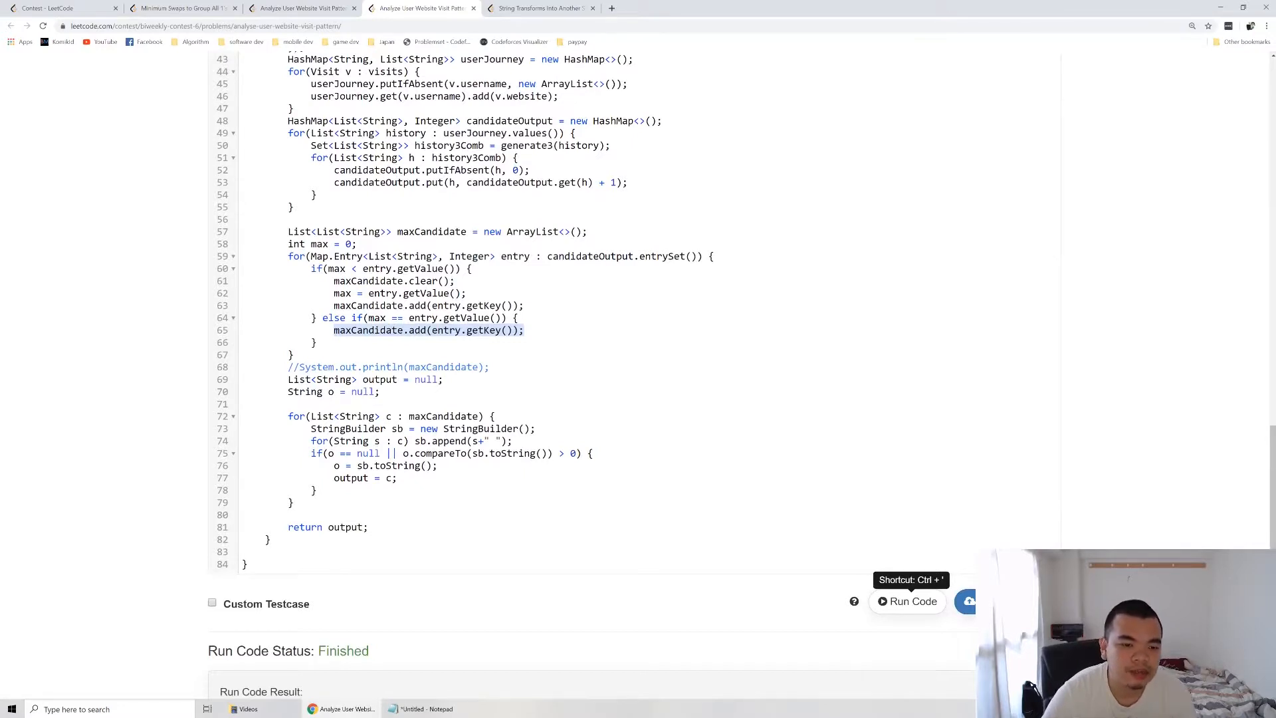
pyautogui.click(452, 417)
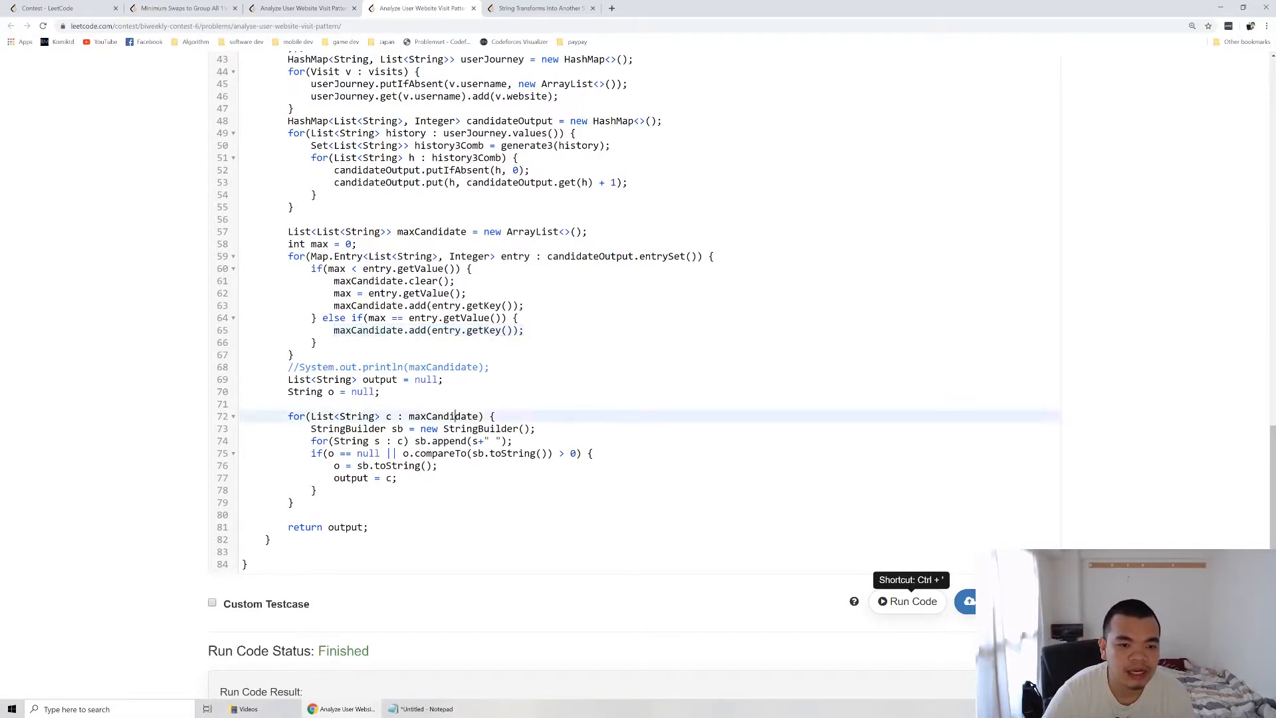
pyautogui.doubleClick(443, 416)
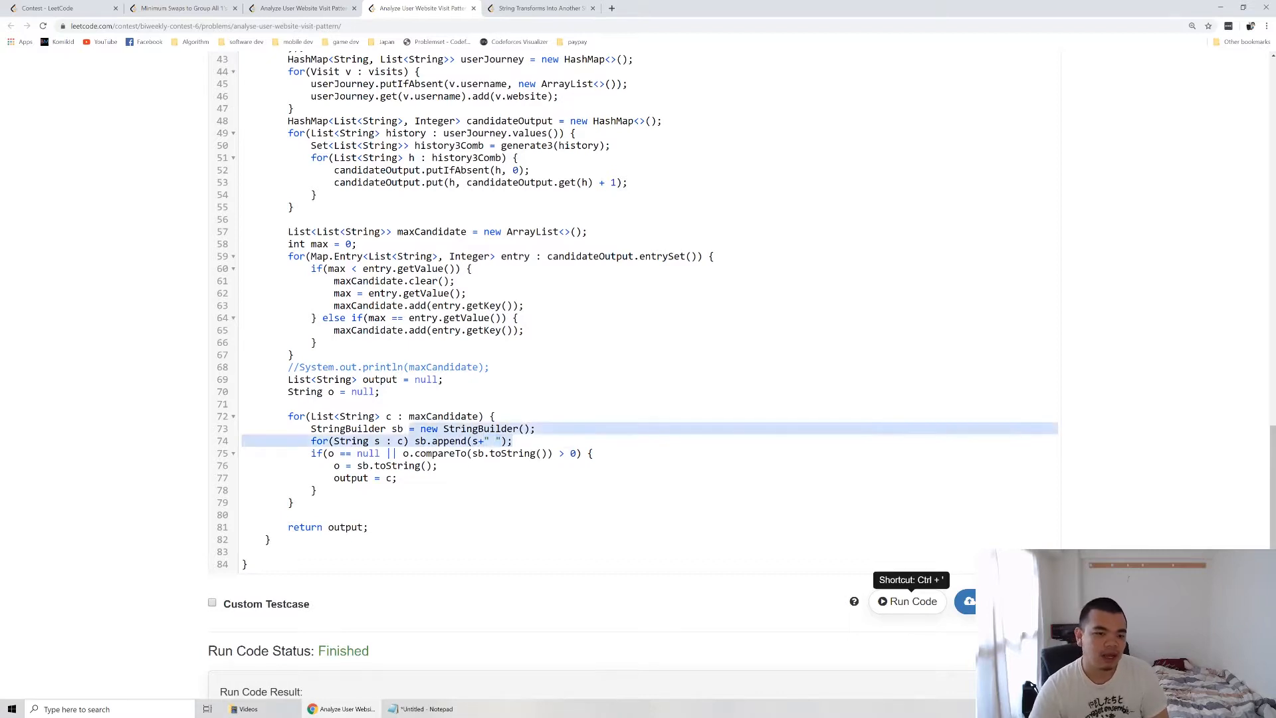
# Step: Point out the StringBuilder lines and the final return of output, then scroll back toward Example 1
pyautogui.click(324, 430)
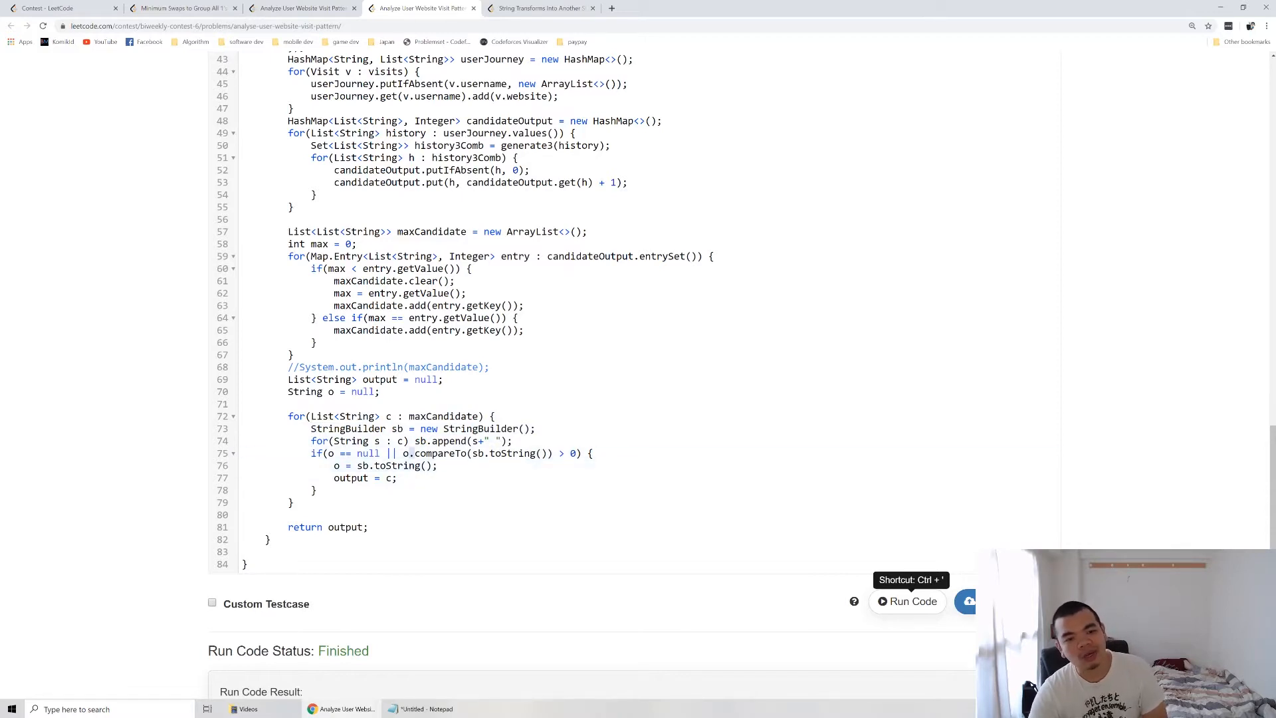
pyautogui.doubleClick(506, 454)
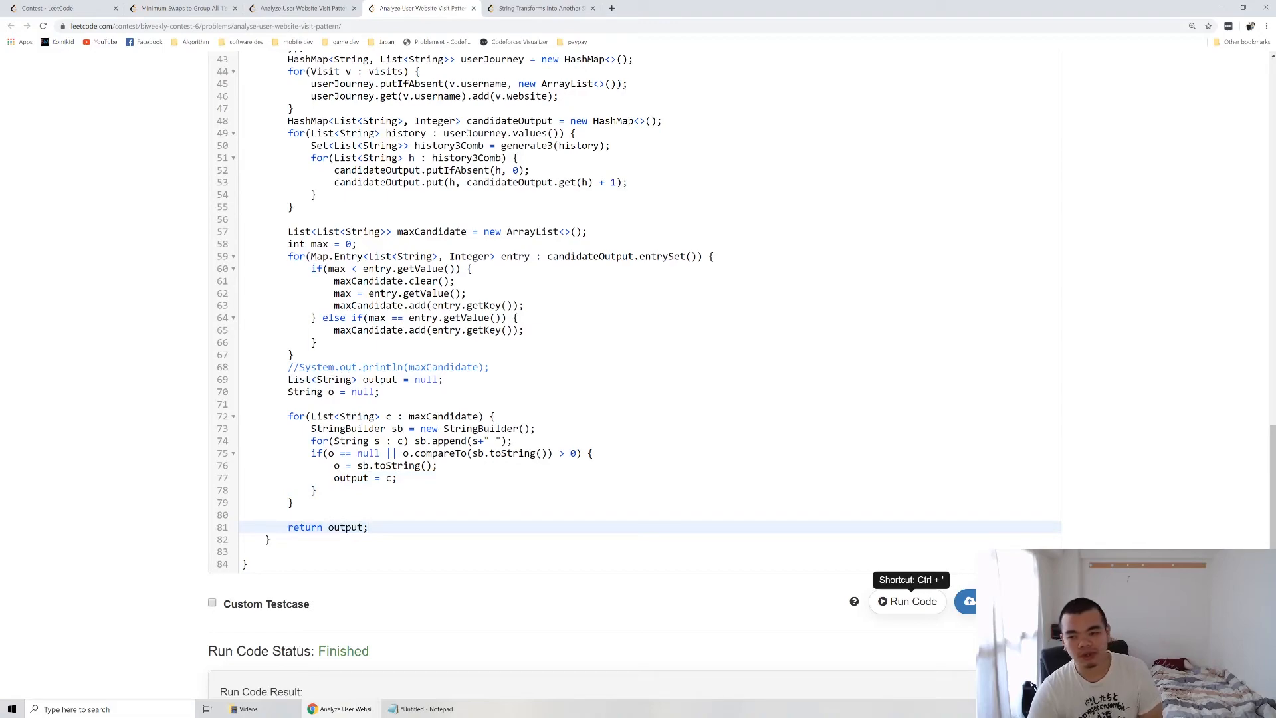
pyautogui.click(368, 526)
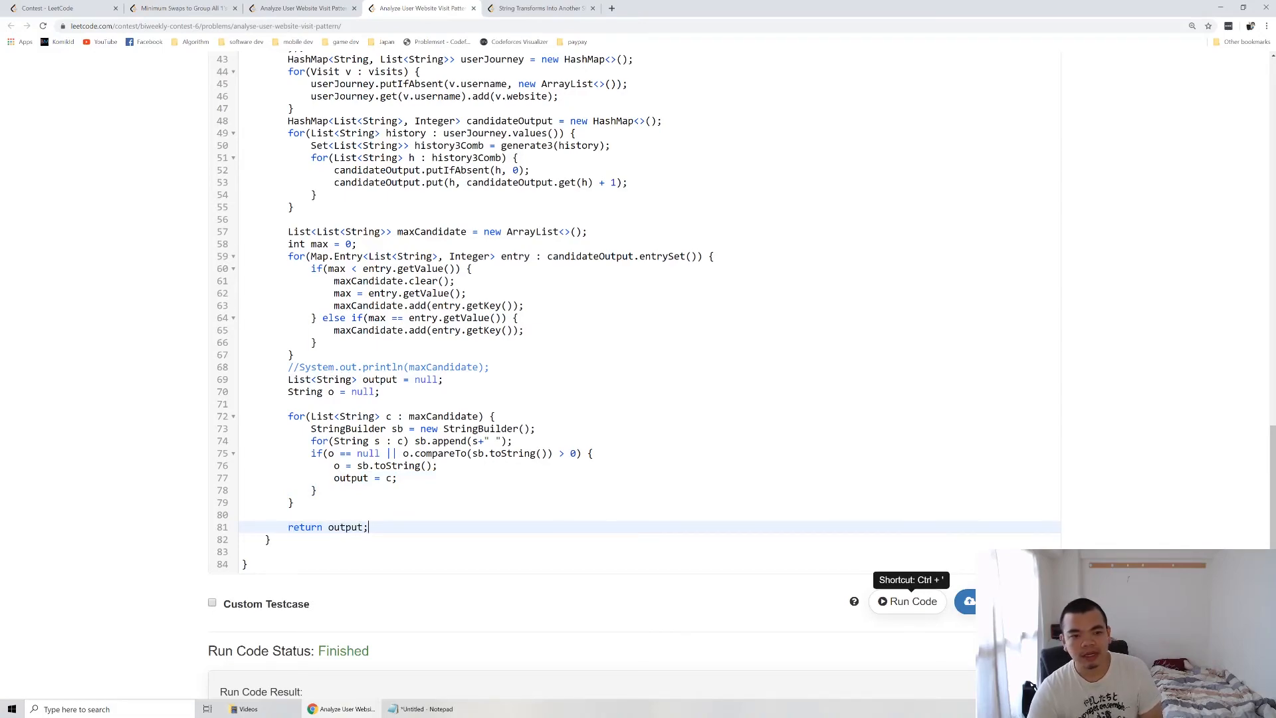
pyautogui.scroll(3)
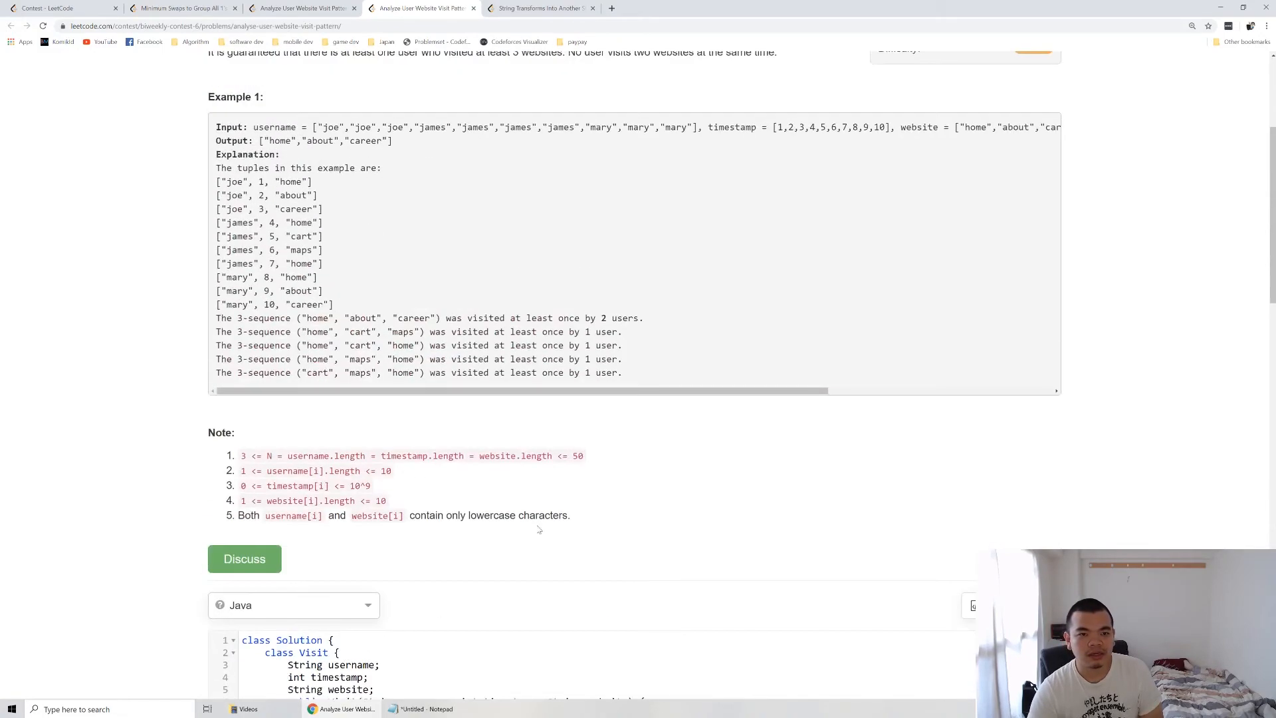
# Step: Scroll back to the top of problem 1152's description
pyautogui.scroll(3)
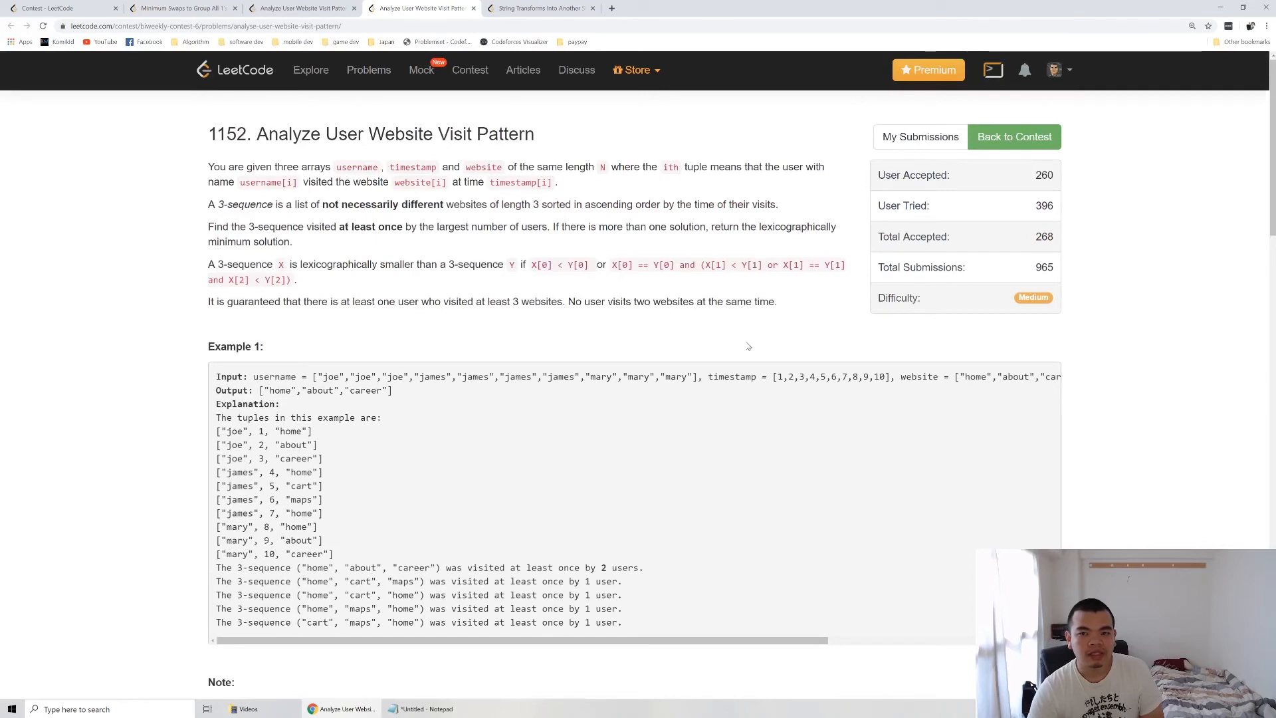
pyautogui.moveTo(794, 313)
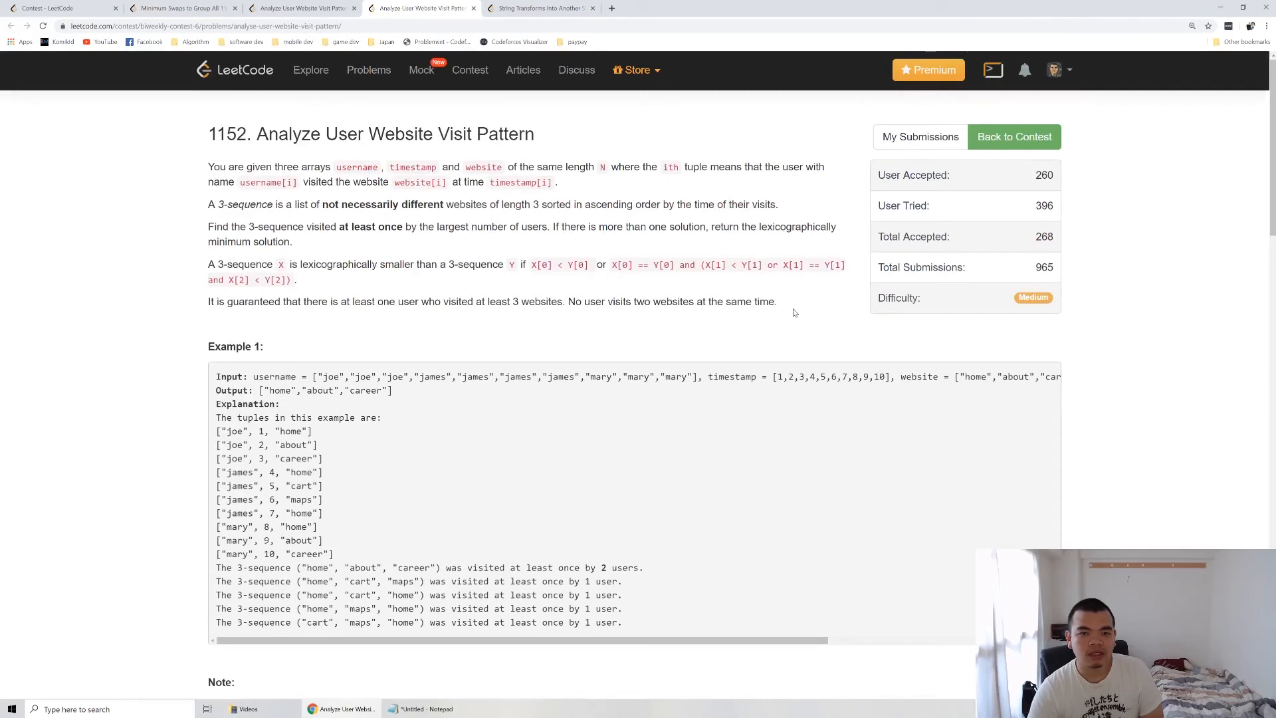